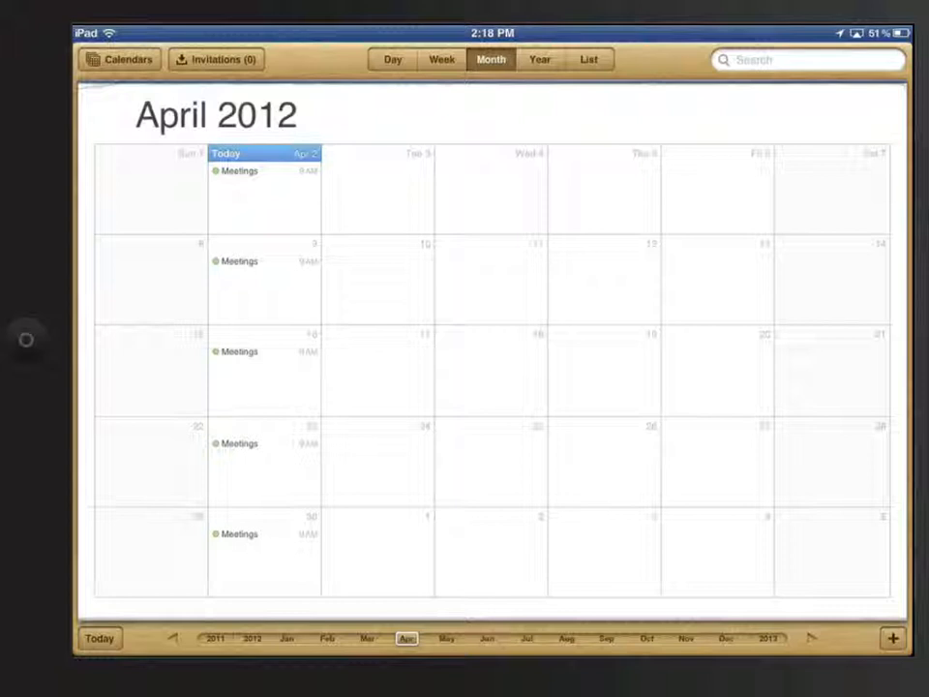
Step: Switch to Week view and create a new event on Monday, April 2 at 5 PM
click(441, 59)
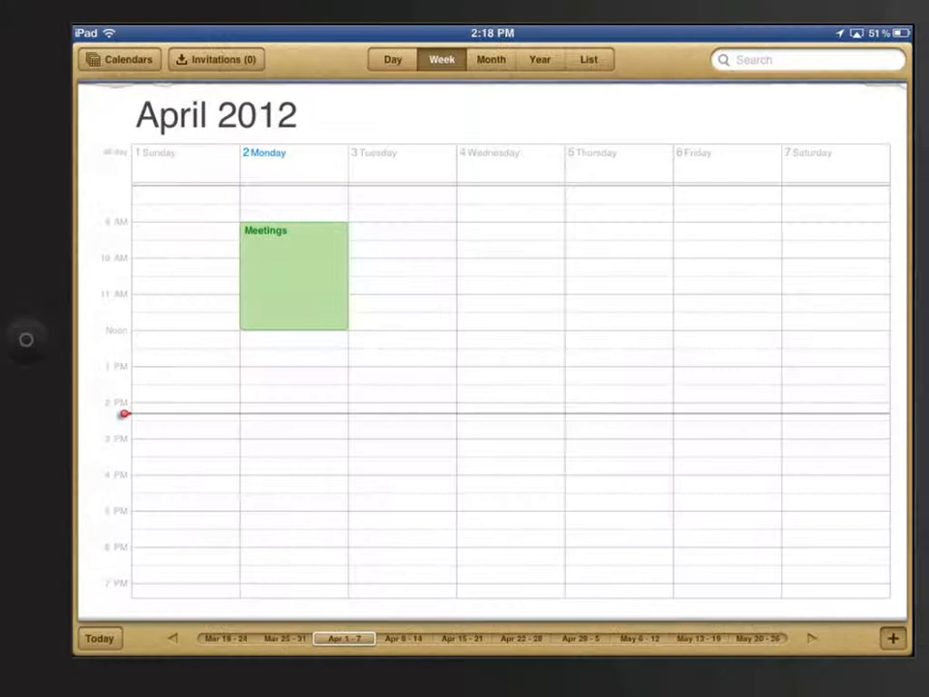
click(293, 286)
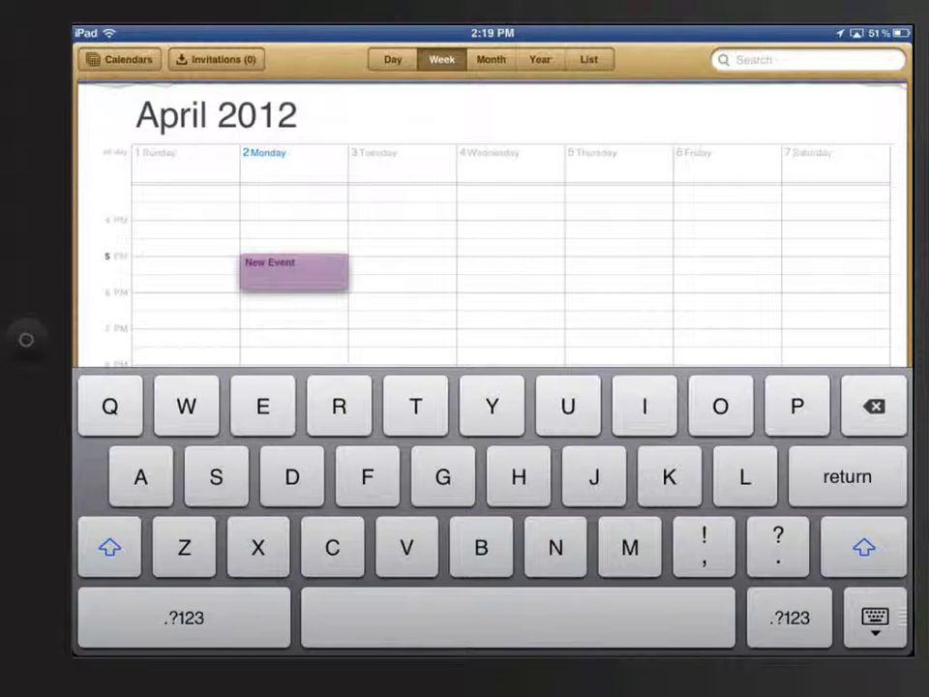
Step: Extend the Monday, April 2 event to run 5:00–7:00 PM and confirm the times
click(294, 269)
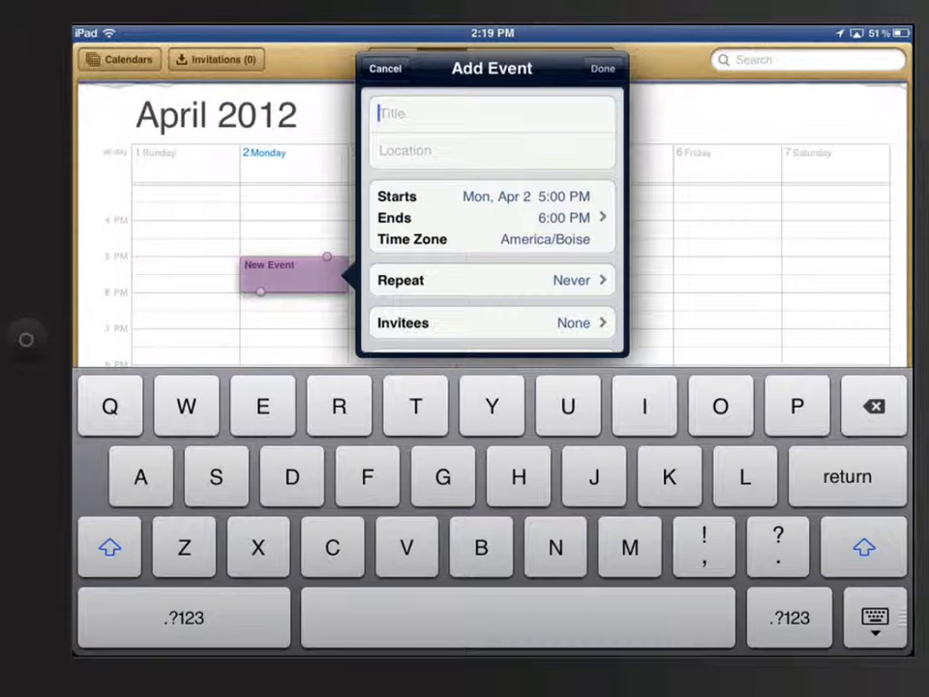
click(385, 68)
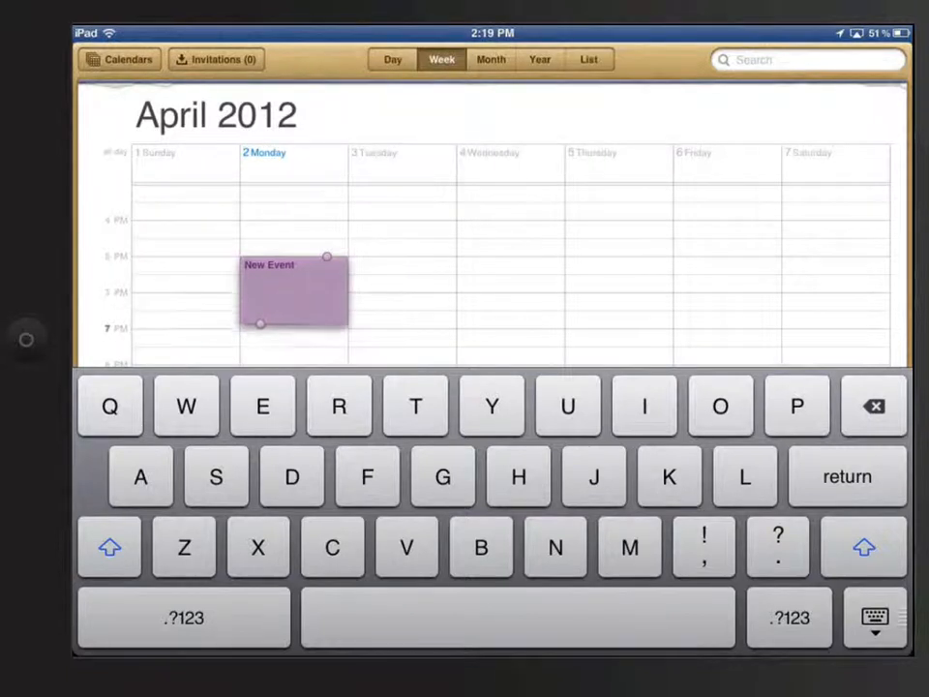
click(293, 290)
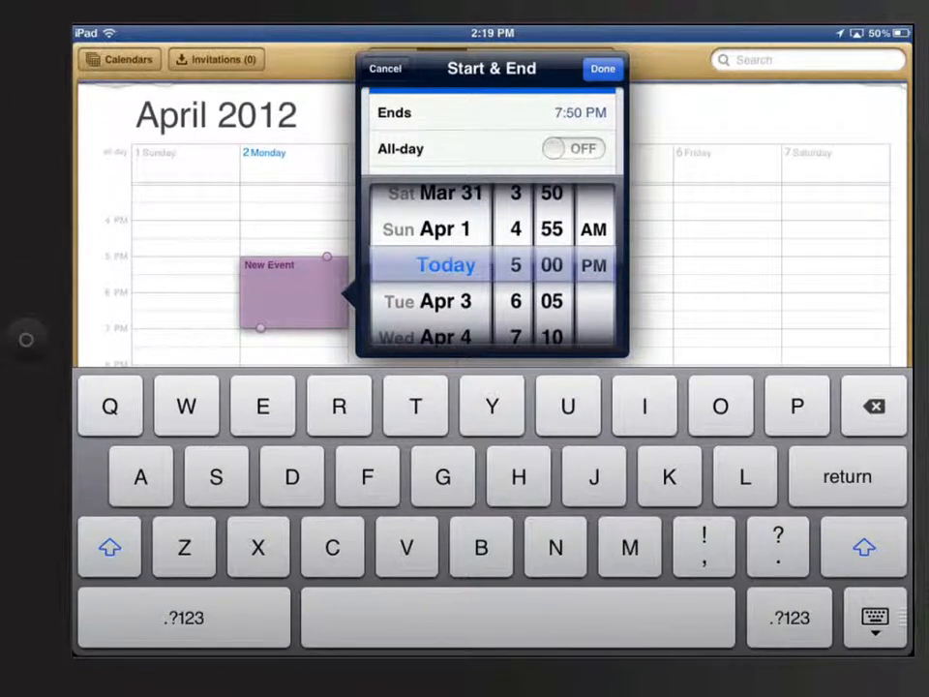
click(602, 68)
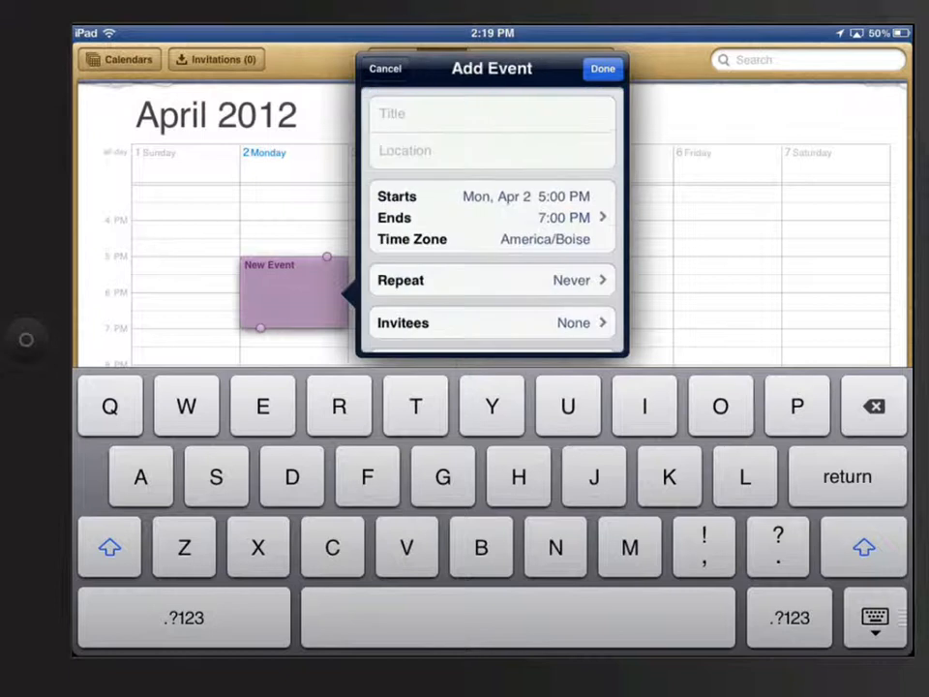
Step: Title the event 'Dinner at home.' in the Add Event panel
click(644, 406)
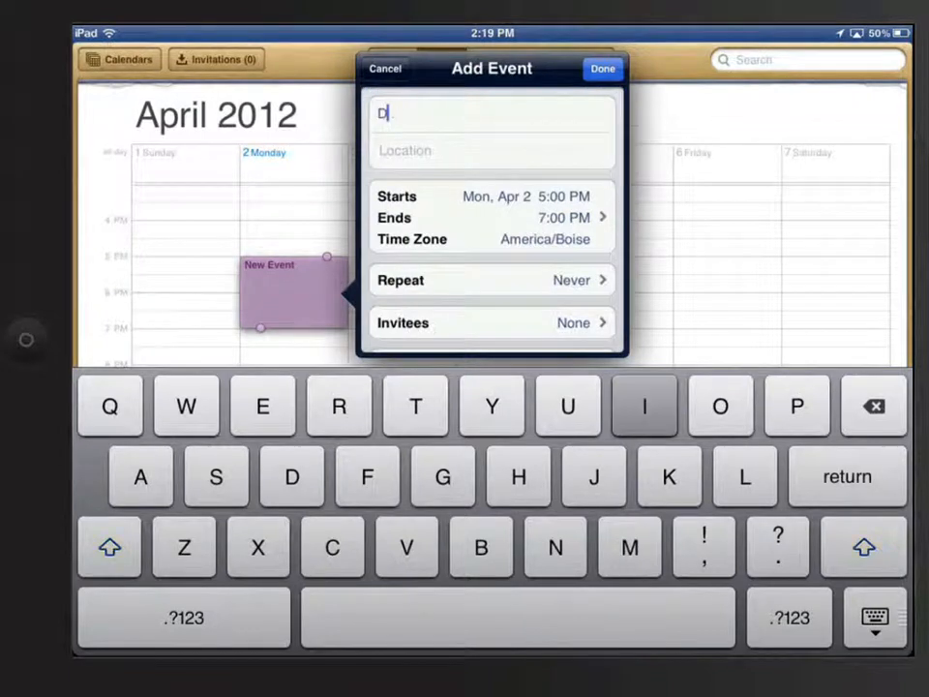
text(inner at)
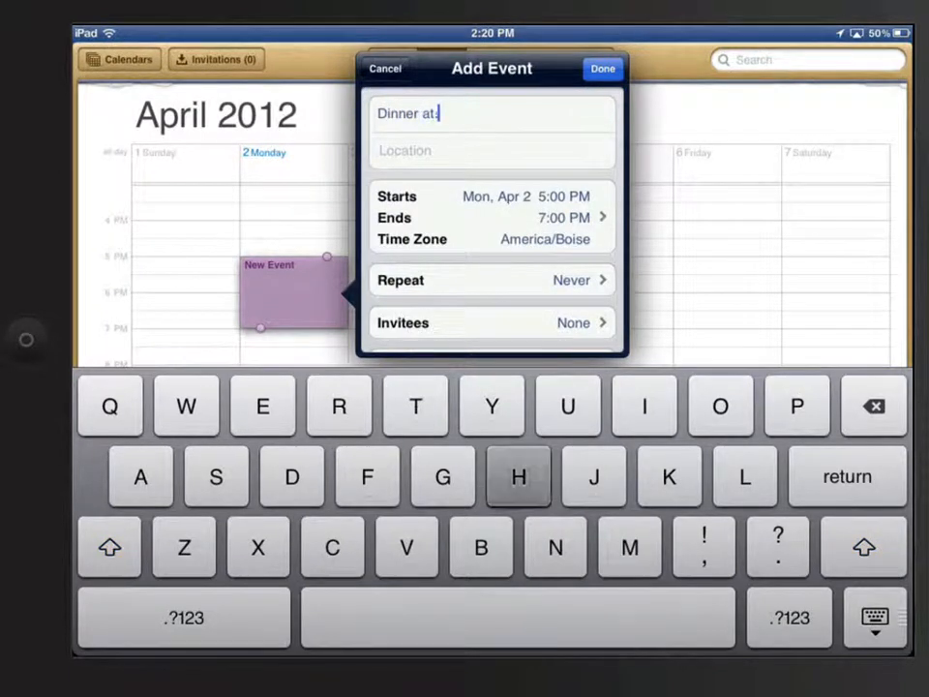
text(home.)
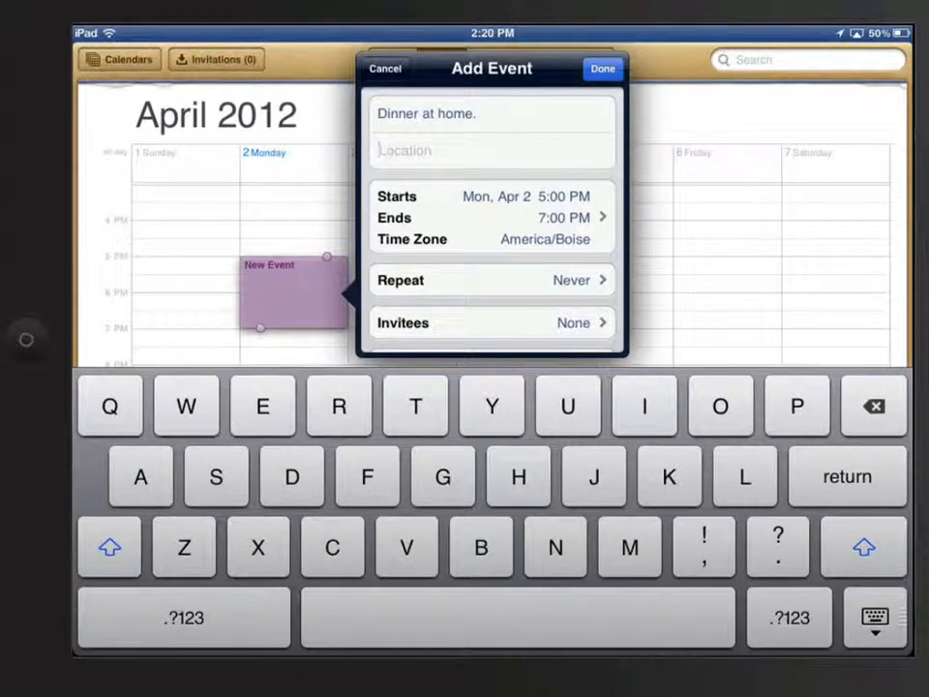
scroll(down, 3)
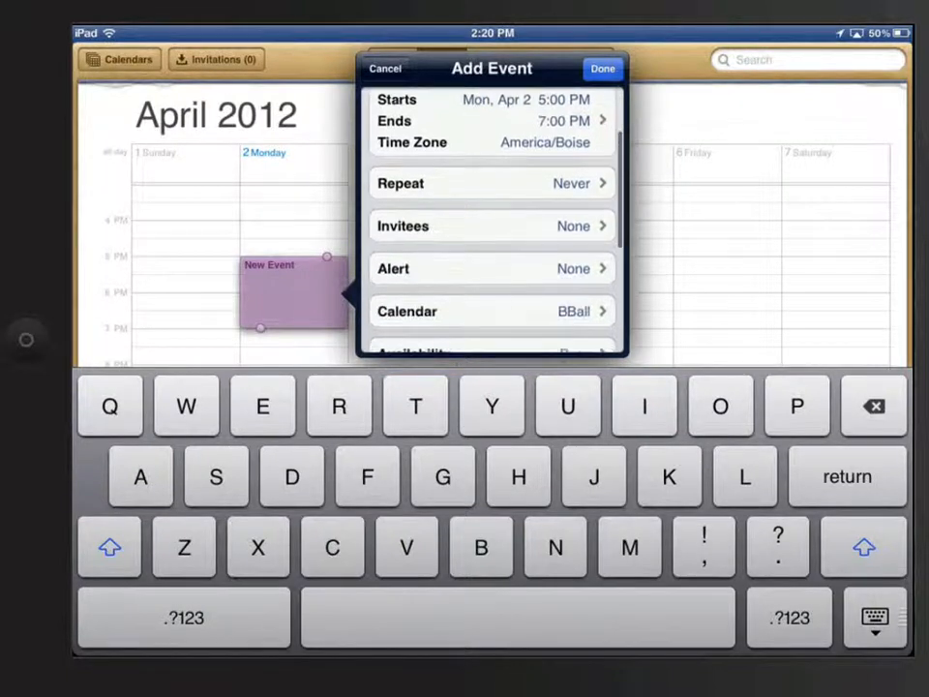
click(490, 183)
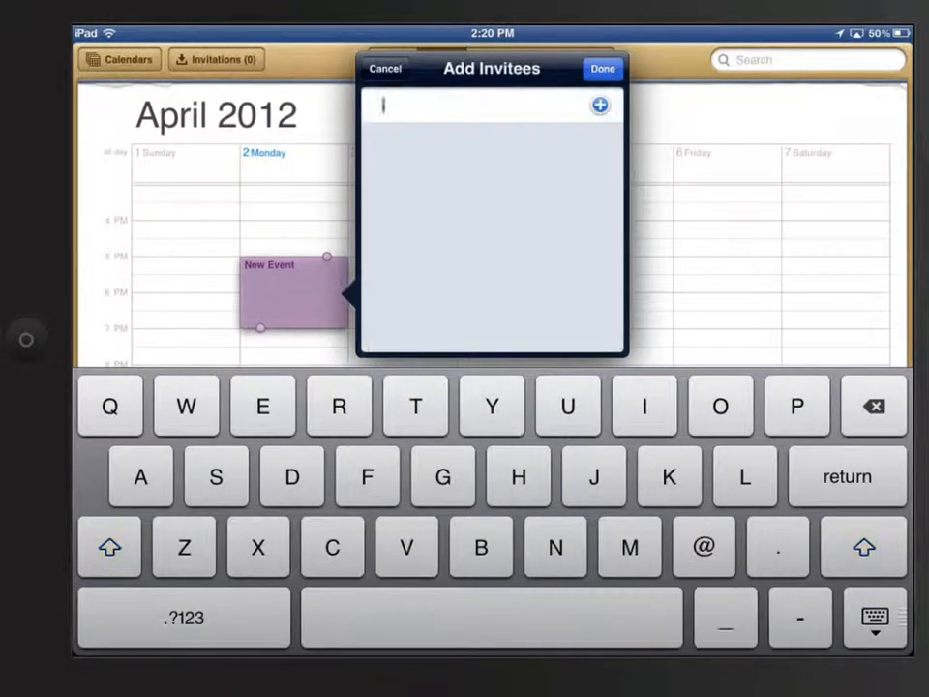
text(mic)
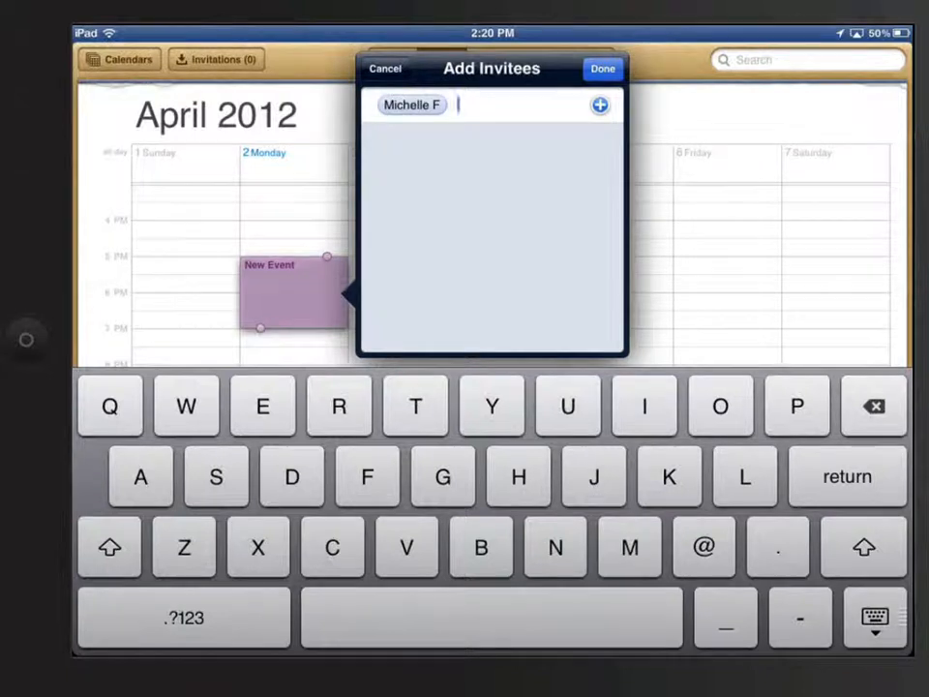
click(603, 69)
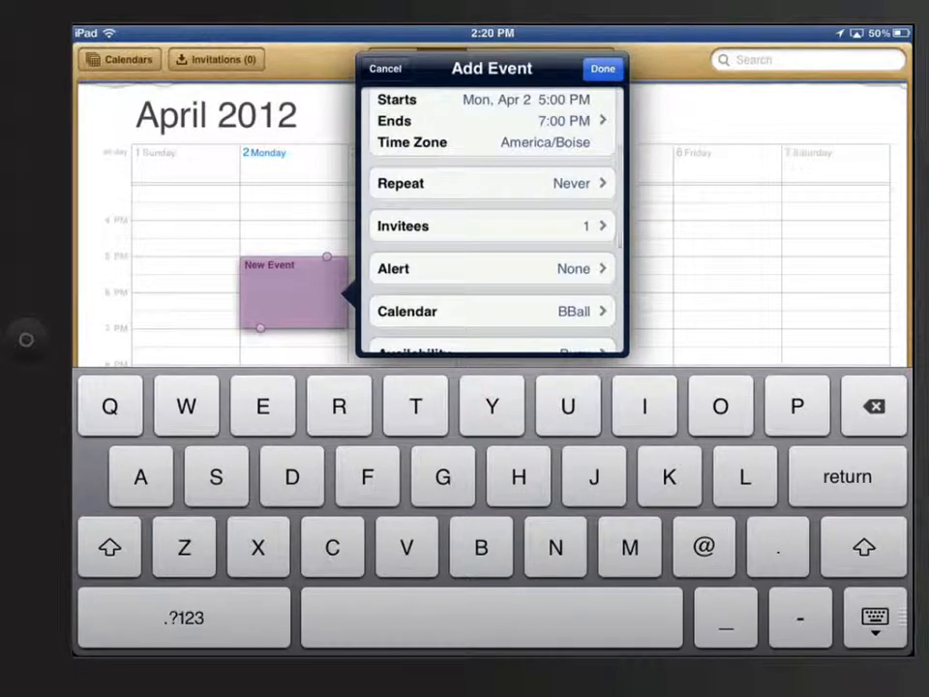
Step: Set the event alert to 30 minutes before
click(491, 268)
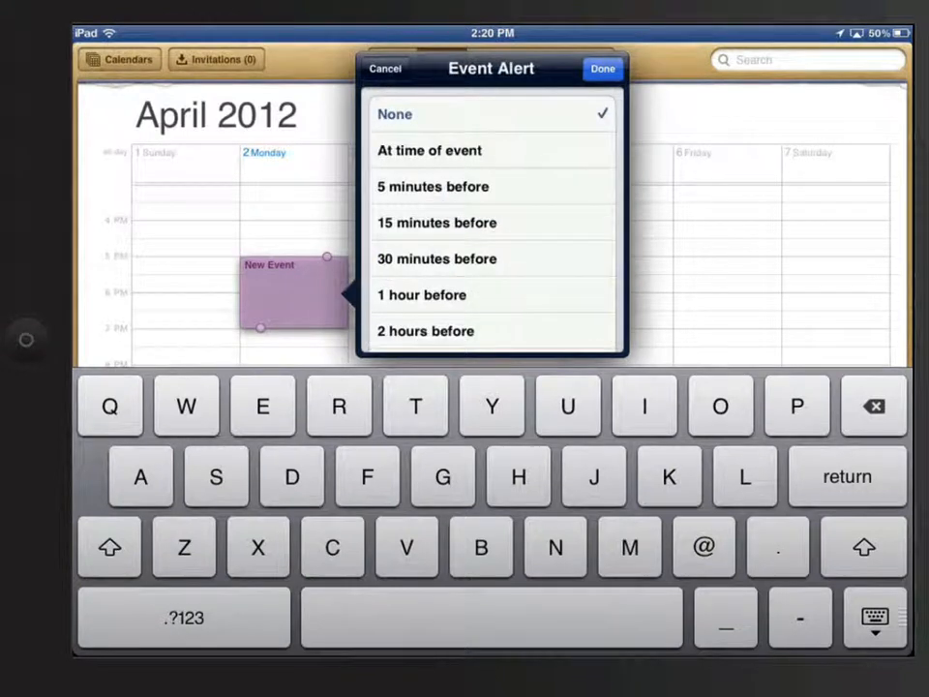
click(435, 259)
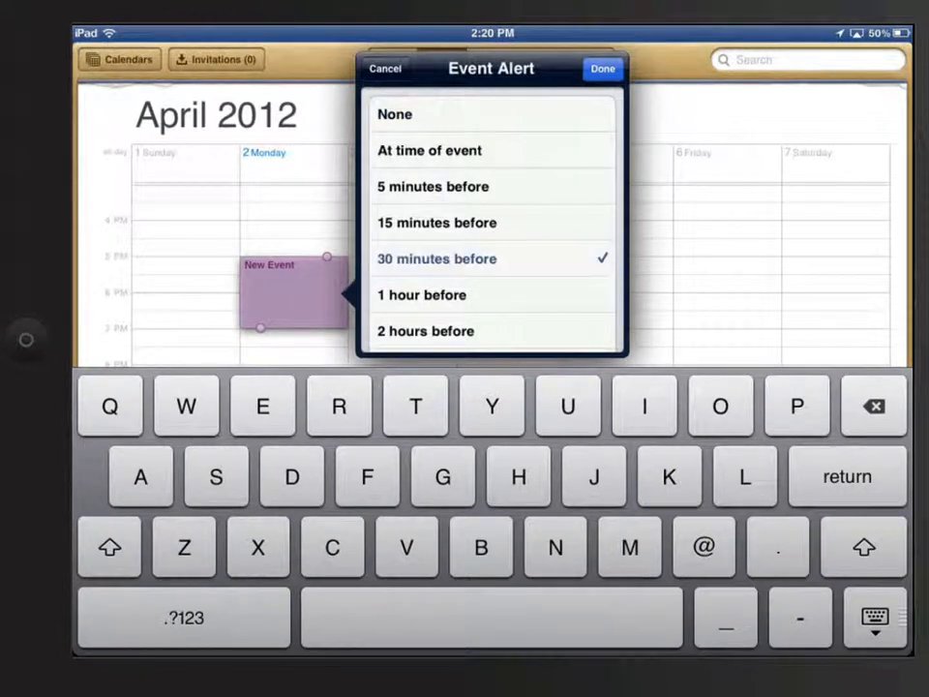
click(437, 258)
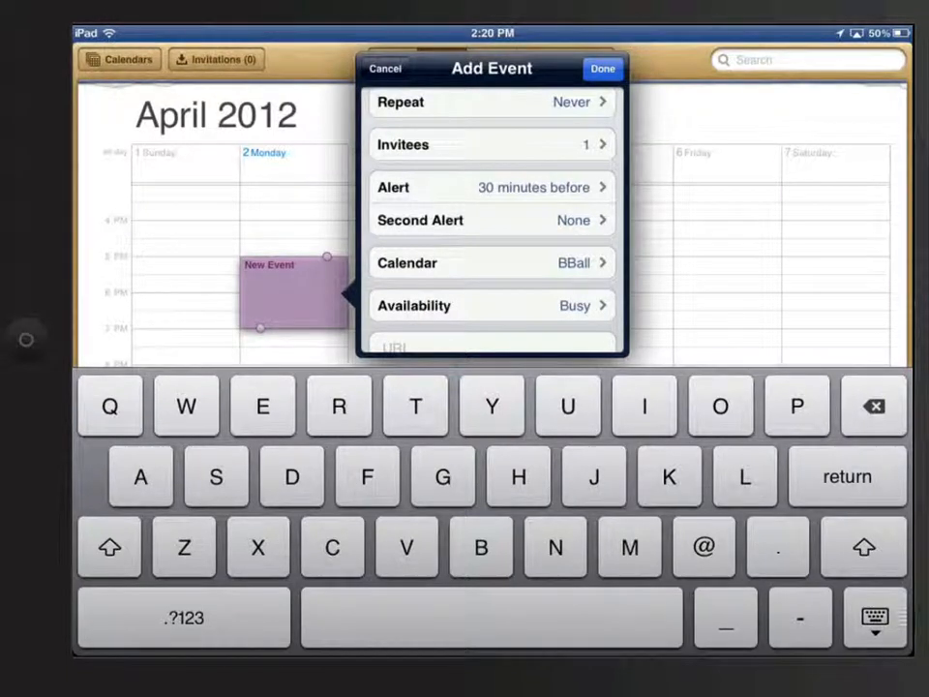
Step: Move the event from the BBall calendar to the Home calendar
click(492, 262)
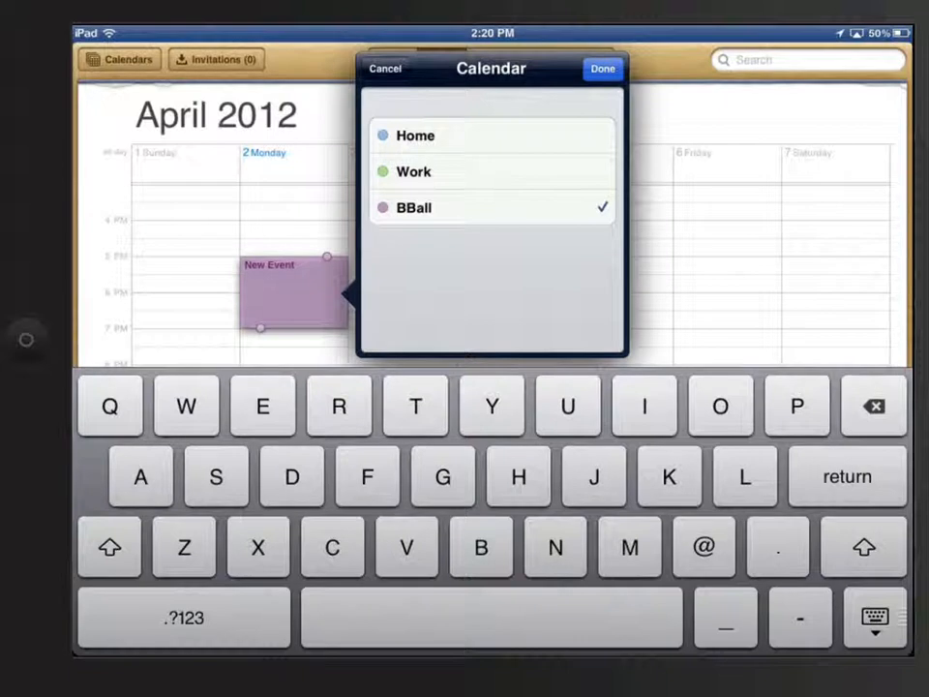
click(415, 136)
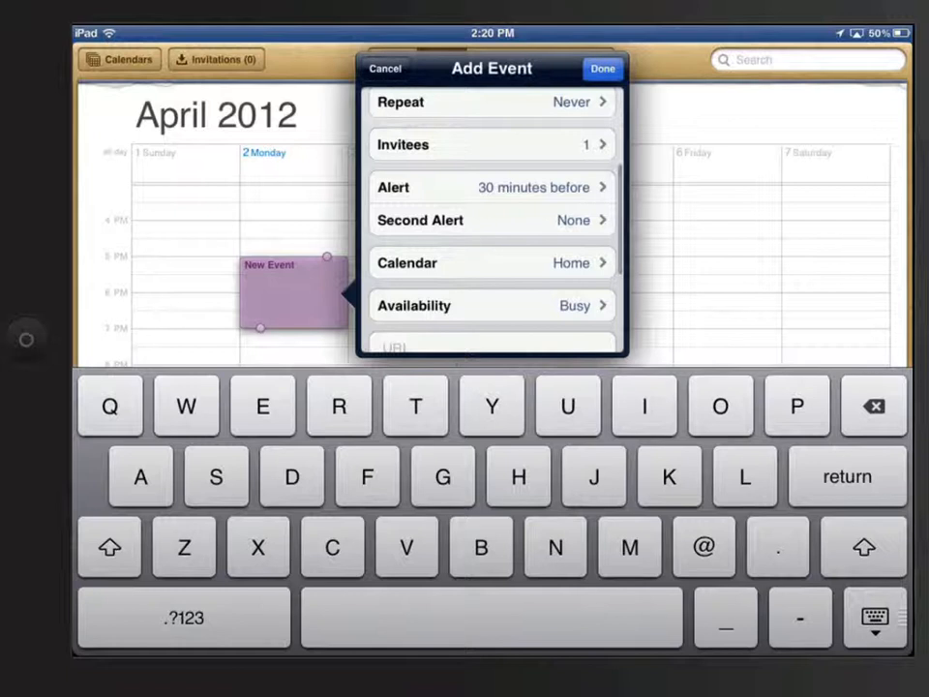
scroll(down, 3)
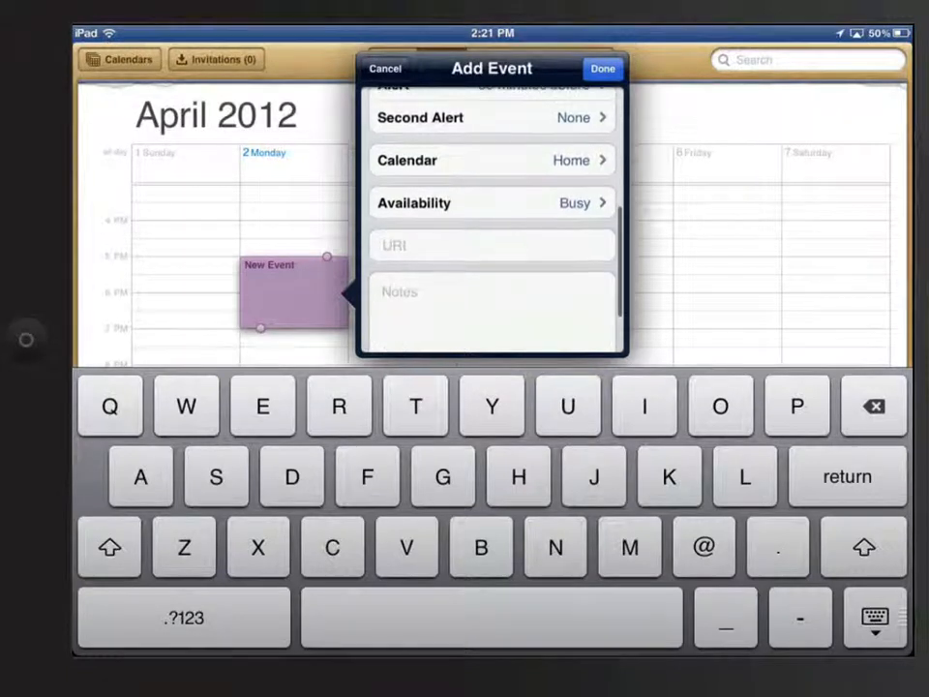
Step: Add the note 'Pick up something for desert.' and save the Monday 5–7 PM event
click(490, 202)
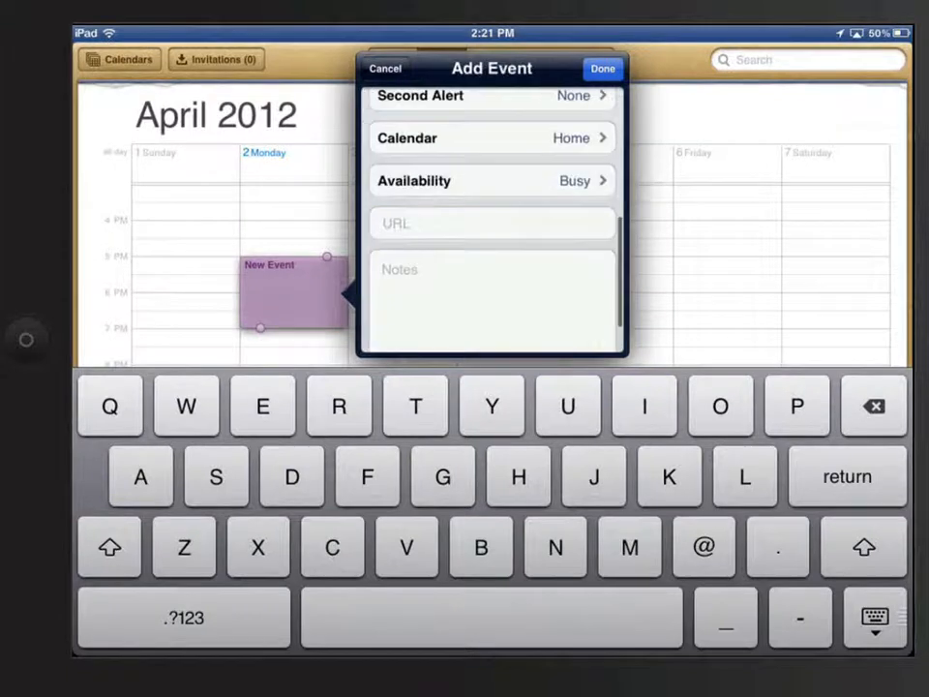
click(492, 223)
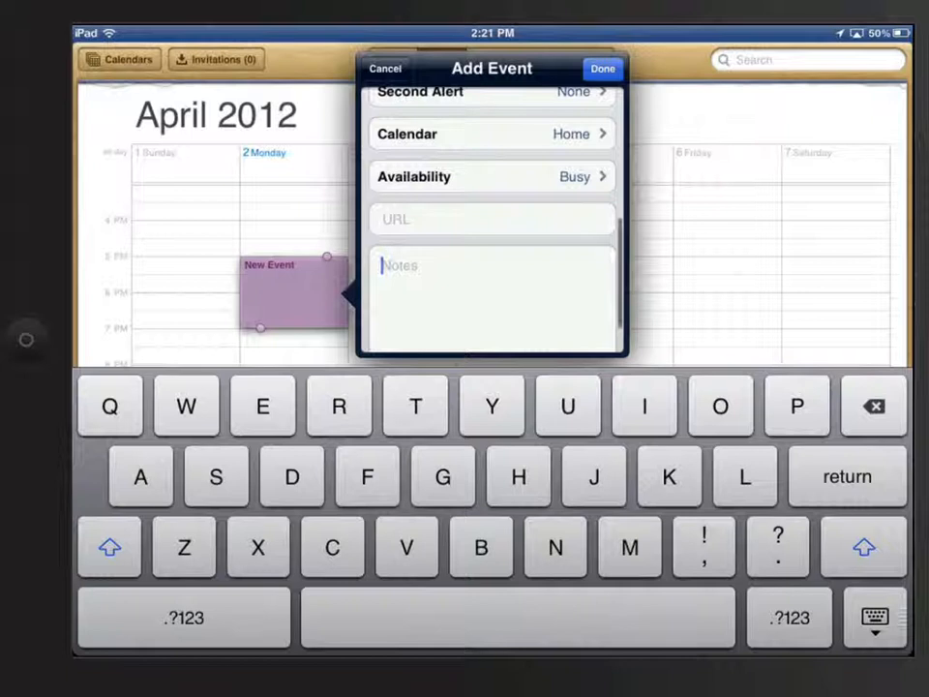
text(Pick)
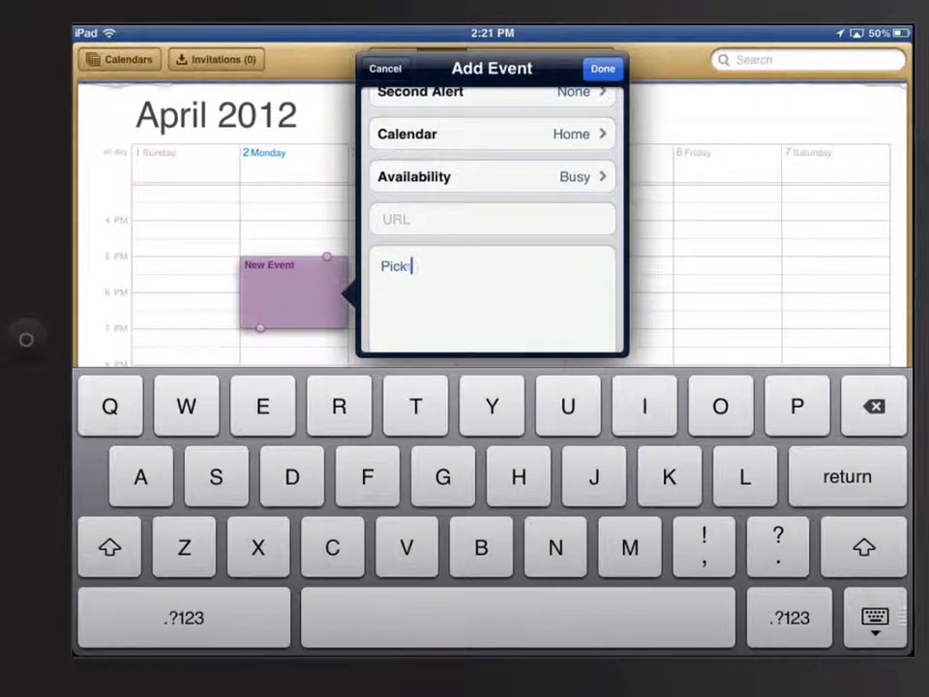
text(up someting for desert.)
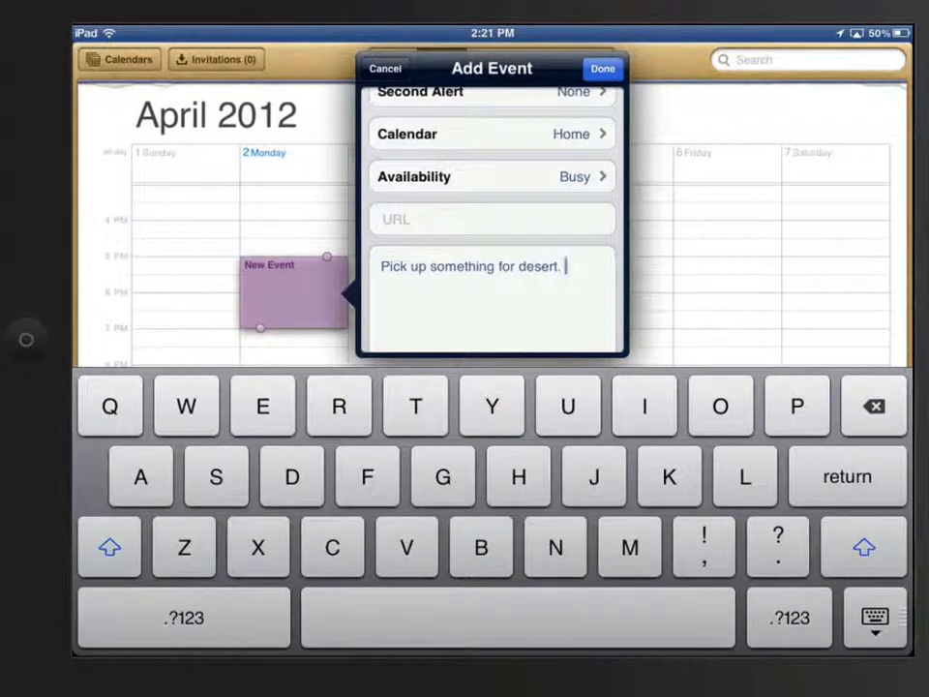
click(602, 68)
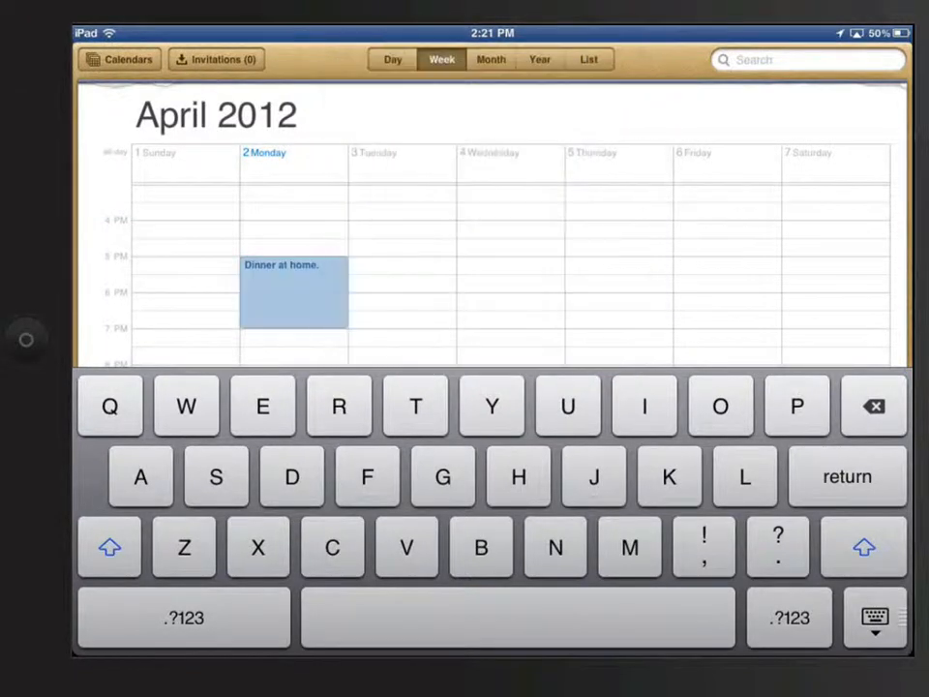
Step: Reopen 'Dinner at home.', confirm two invitees listed, and save the edits
click(293, 291)
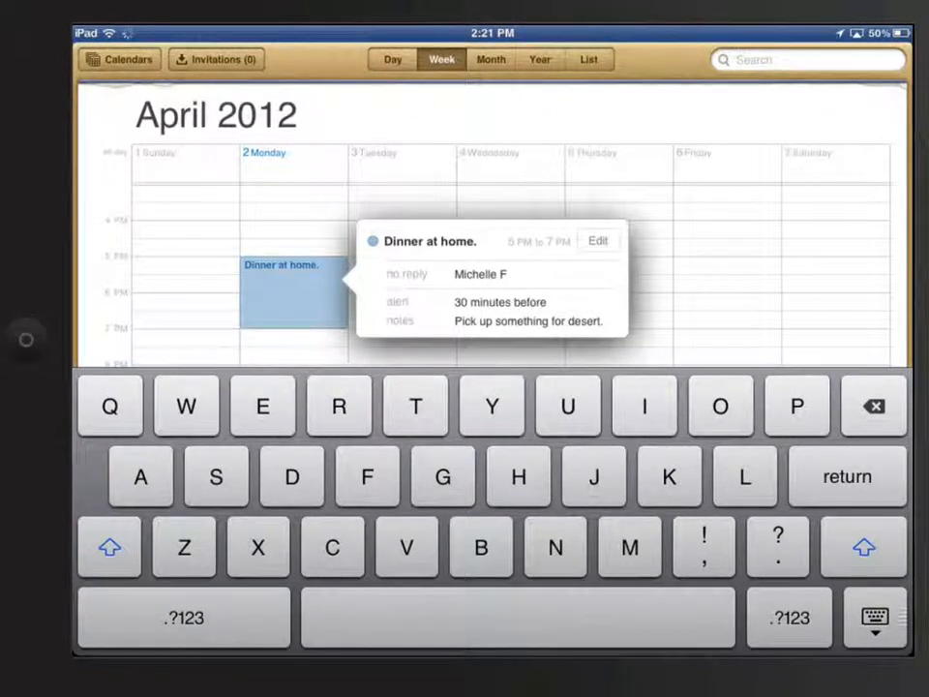
click(597, 240)
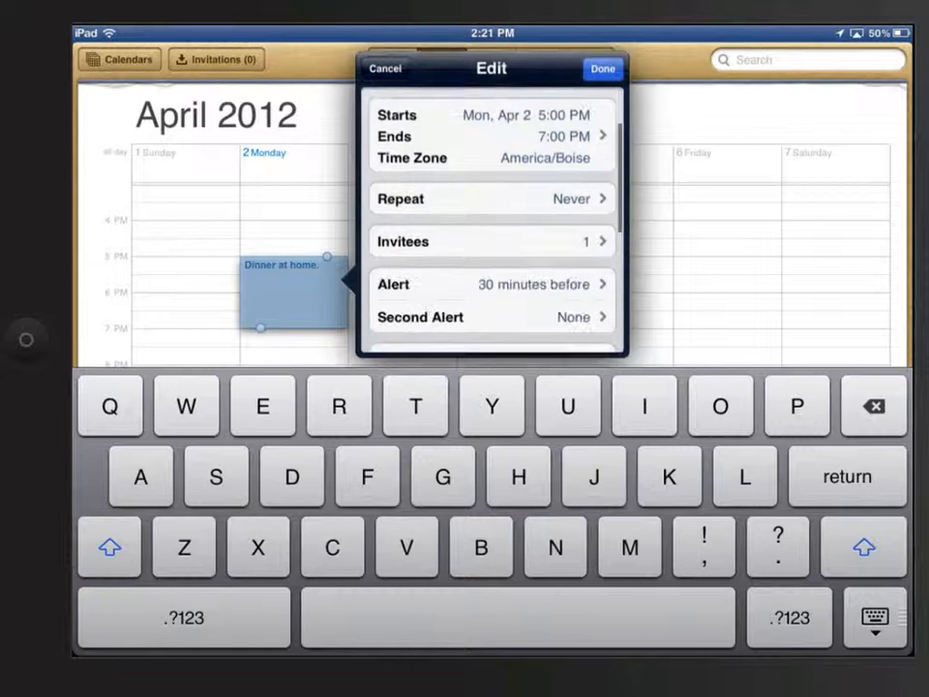
scroll(down, 3)
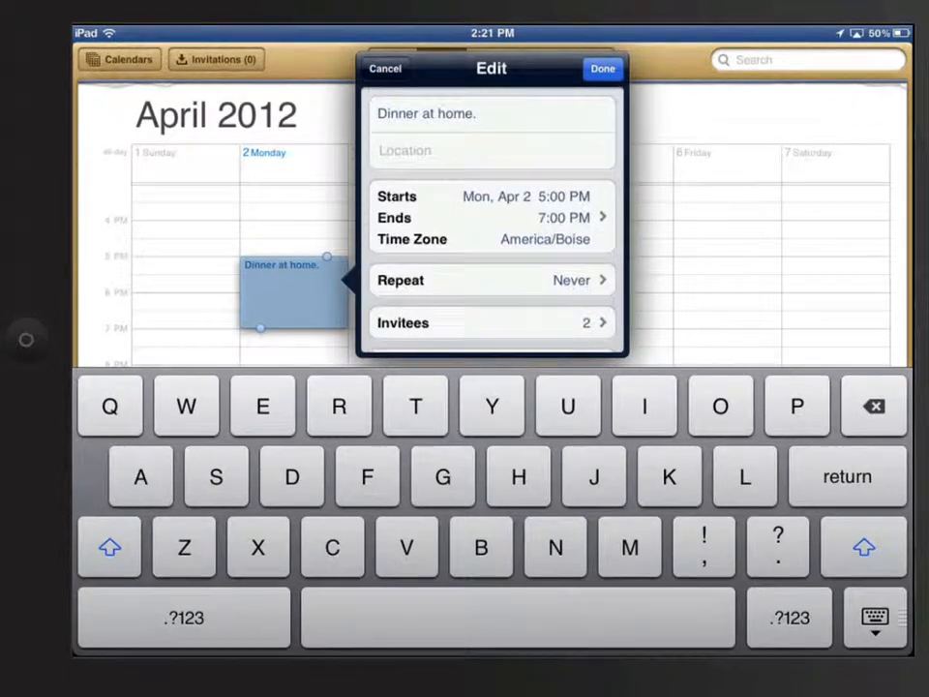
click(602, 69)
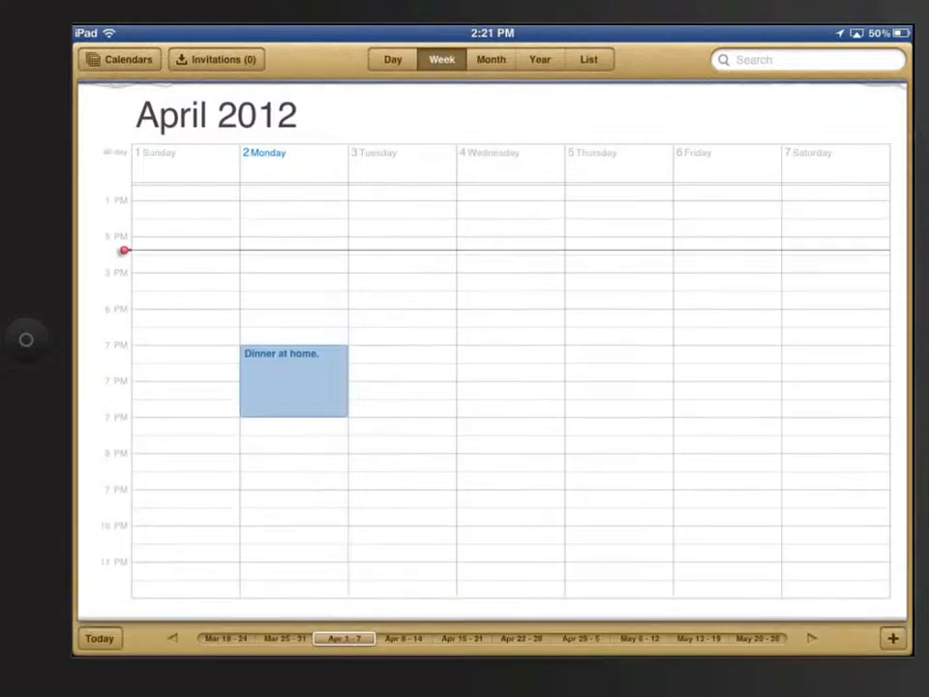
Step: Cancel a new April 2 event without saving and switch to Month view
click(392, 59)
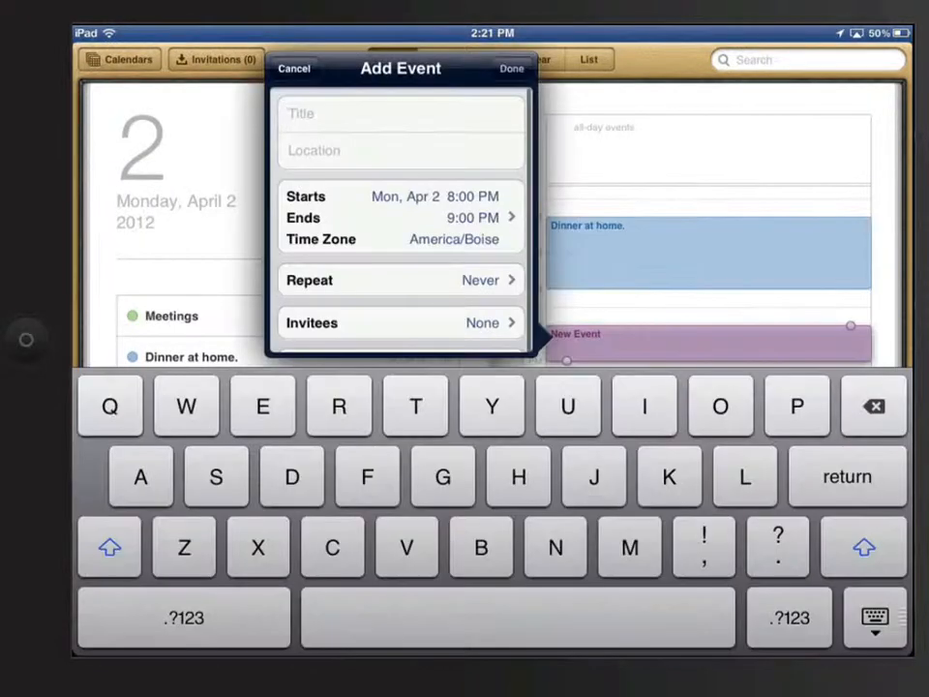
click(294, 68)
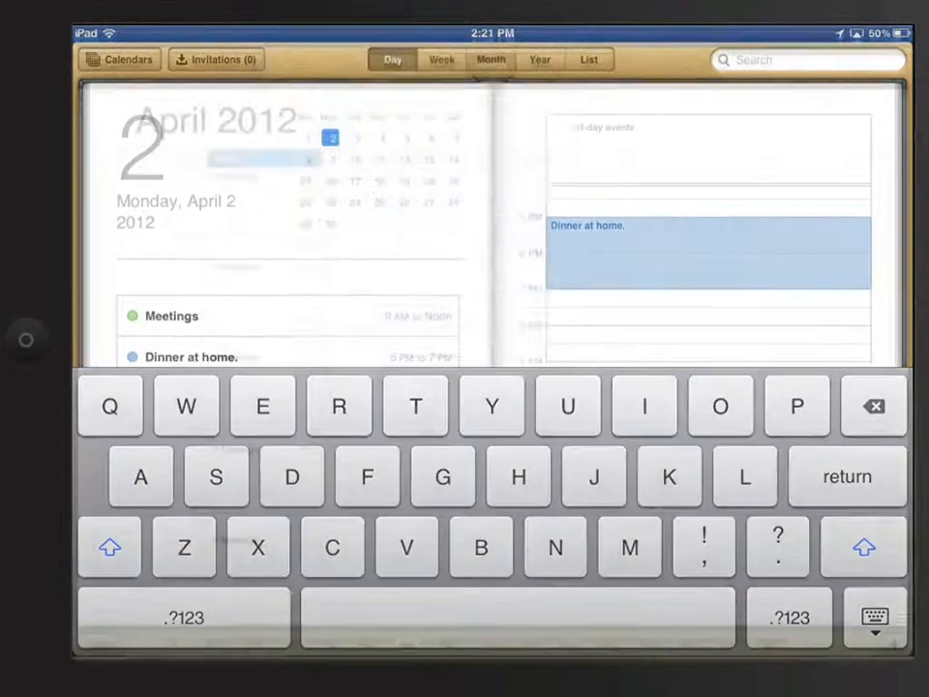
click(491, 64)
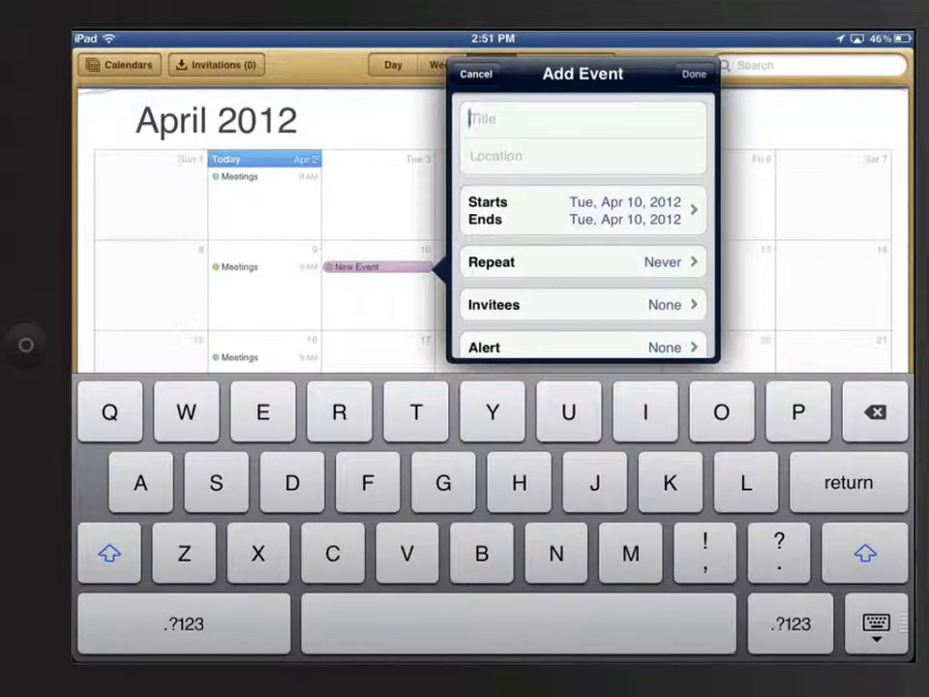
Step: Save an all-day event titled 'All day' on Tuesday, April 10, 2012
click(582, 213)
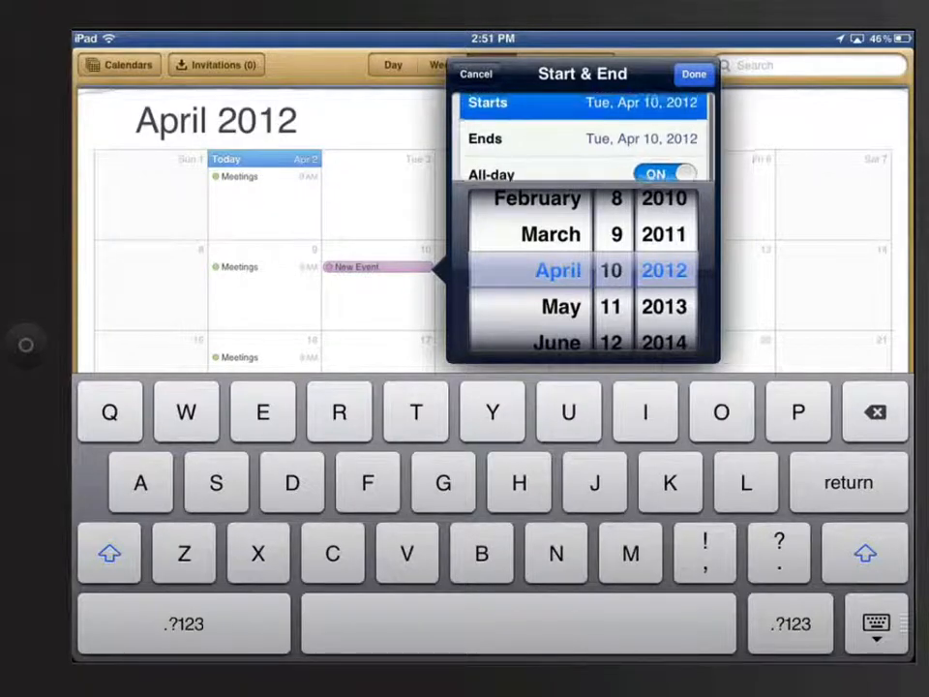
click(693, 73)
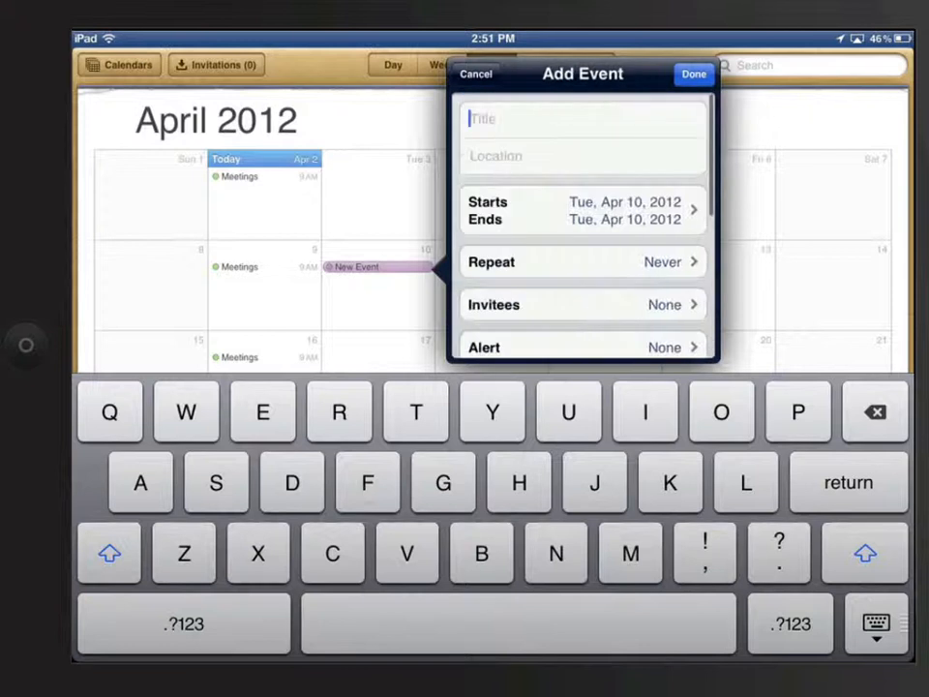
text(Alld)
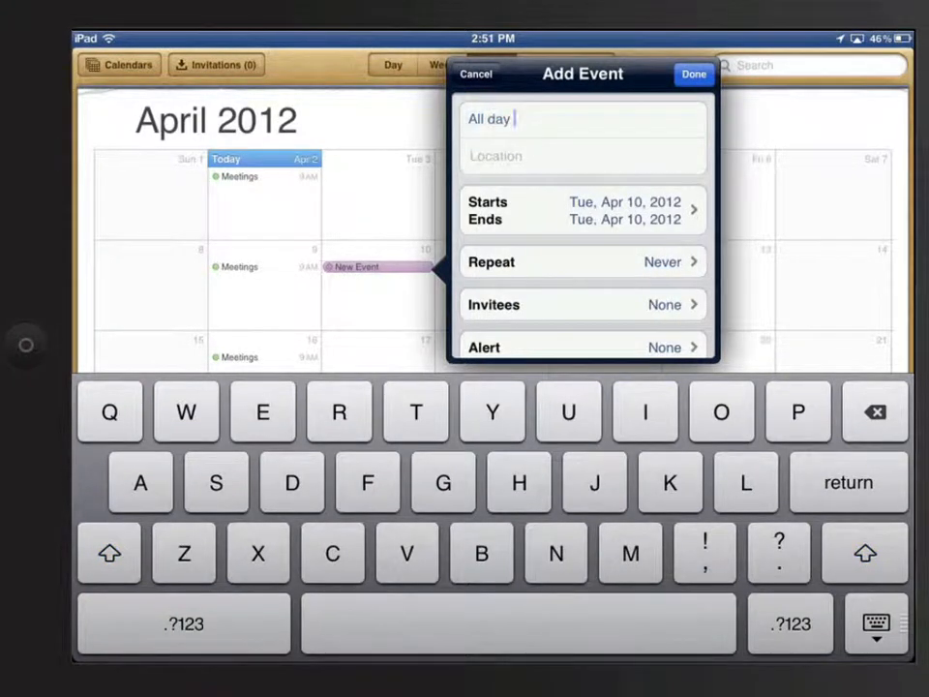
click(694, 74)
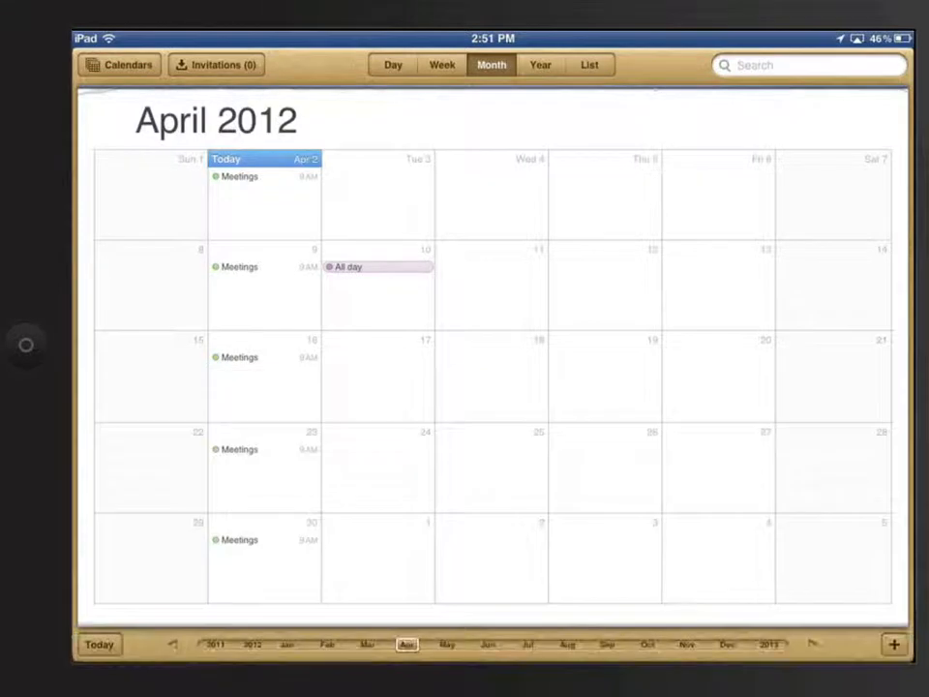
Step: Navigate to the Apr 8–14 week and show Tuesday, April 10 in Day view
click(441, 65)
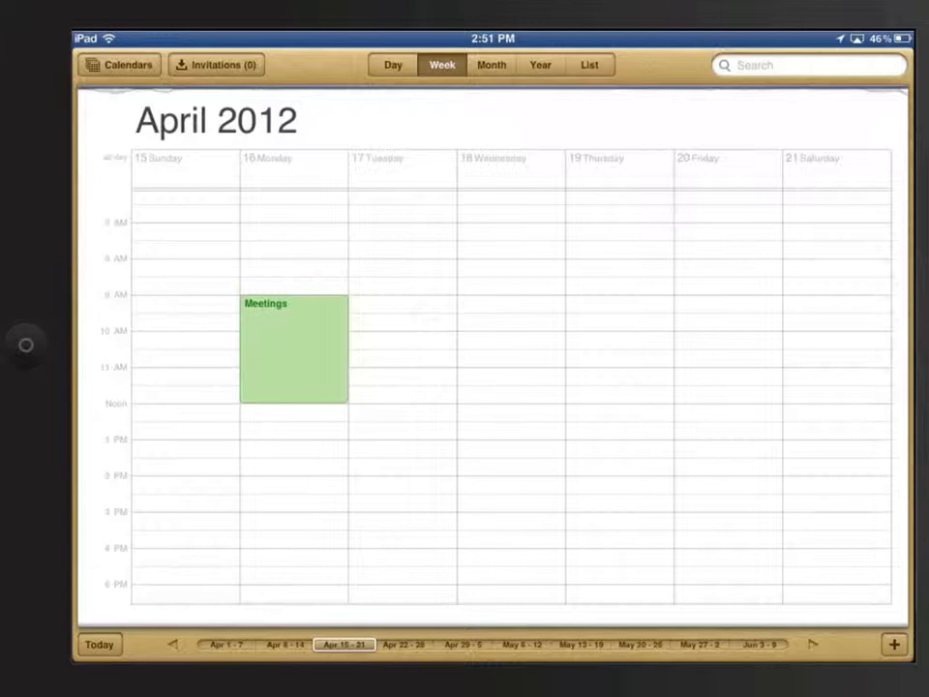
click(345, 645)
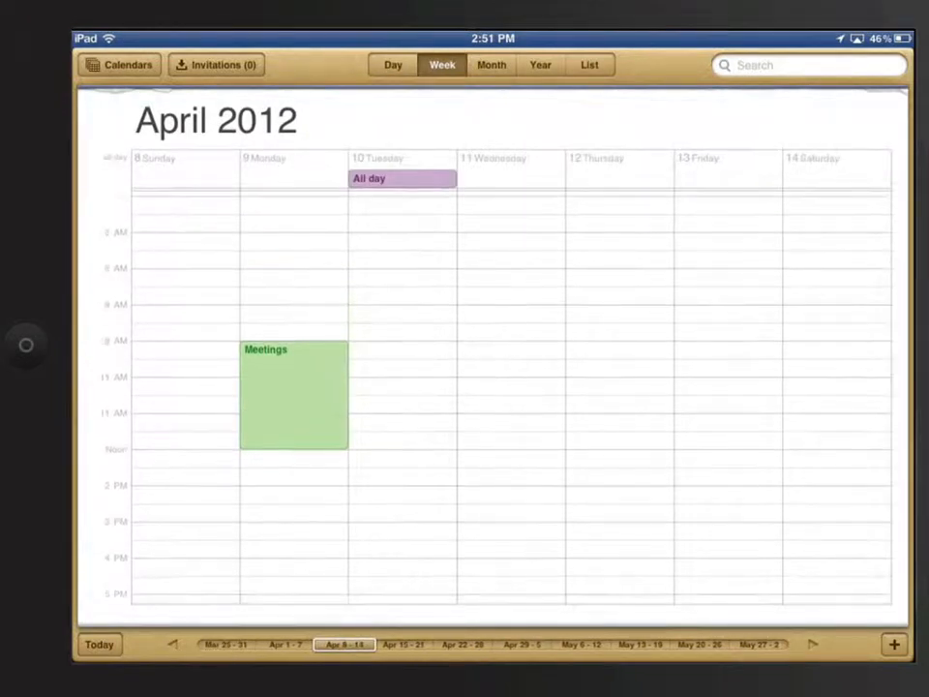
click(393, 65)
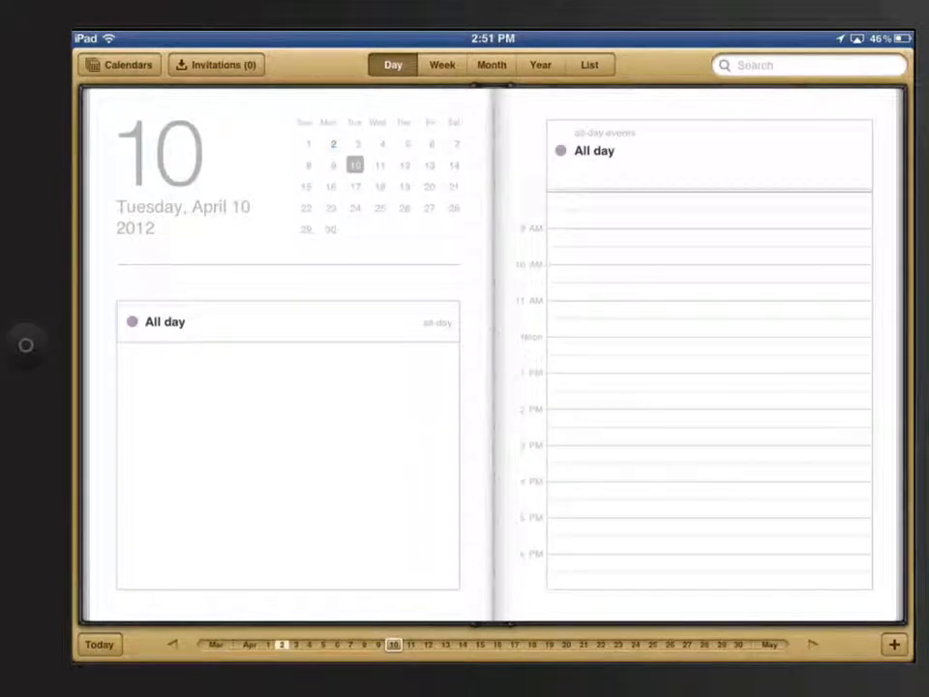
Step: Make the April 10 all-day event a 2:00–3:00 PM event named 'Not all day'
click(491, 65)
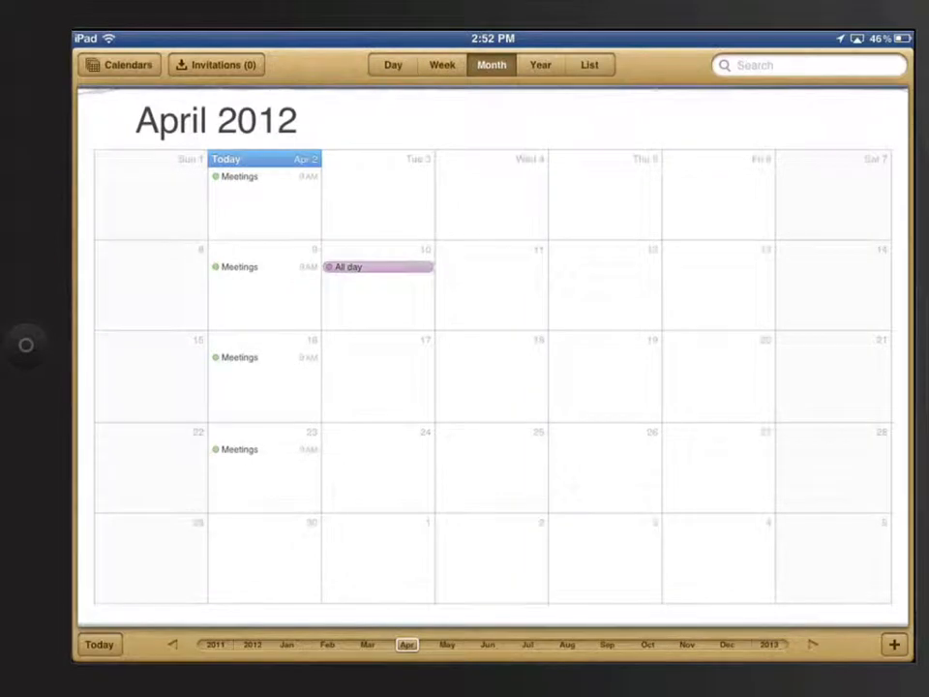
click(377, 267)
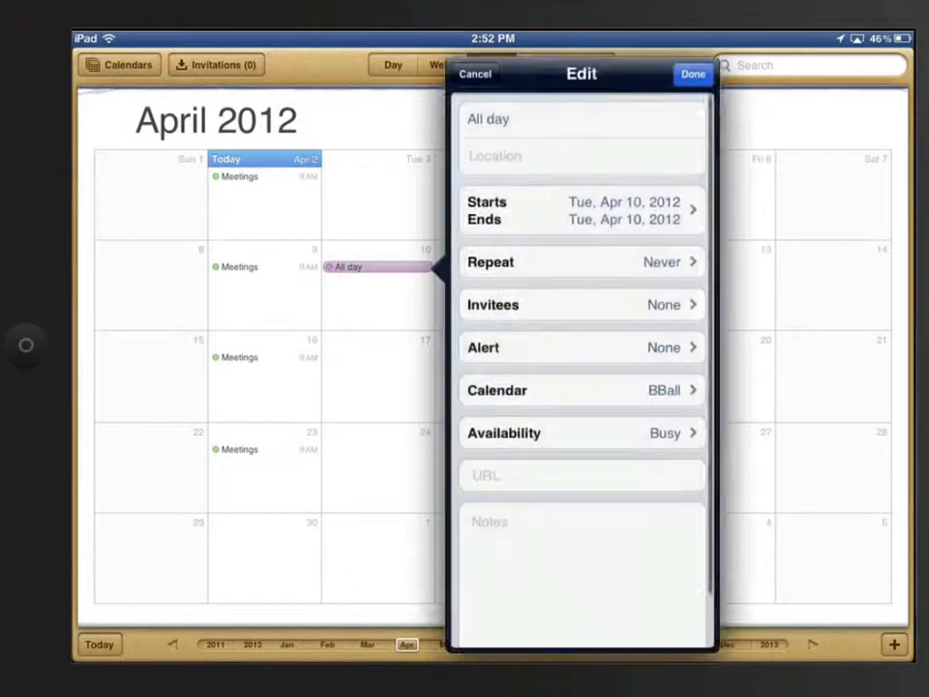
click(581, 210)
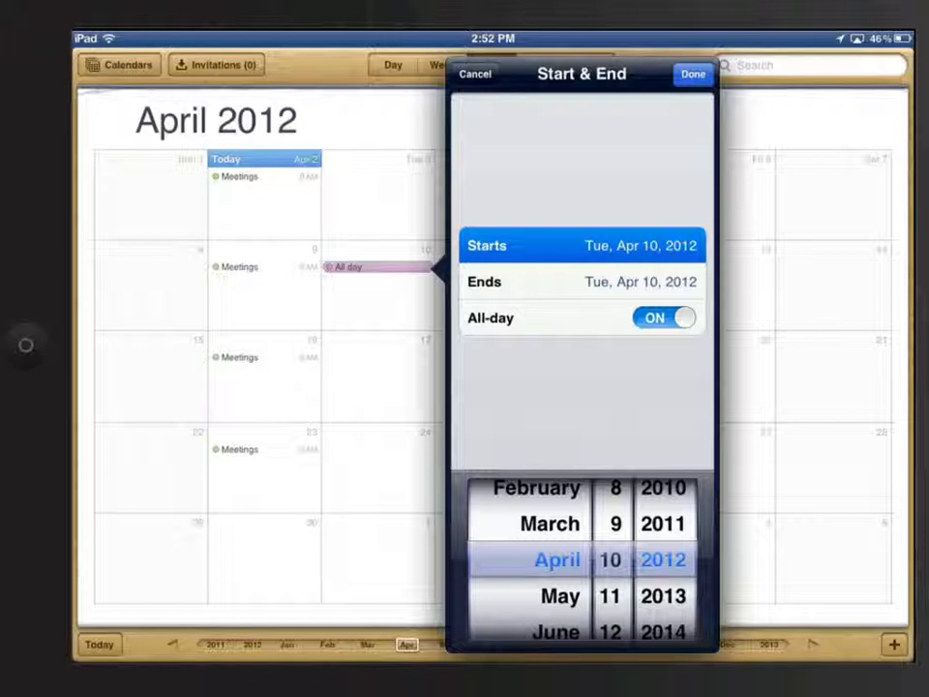
click(665, 318)
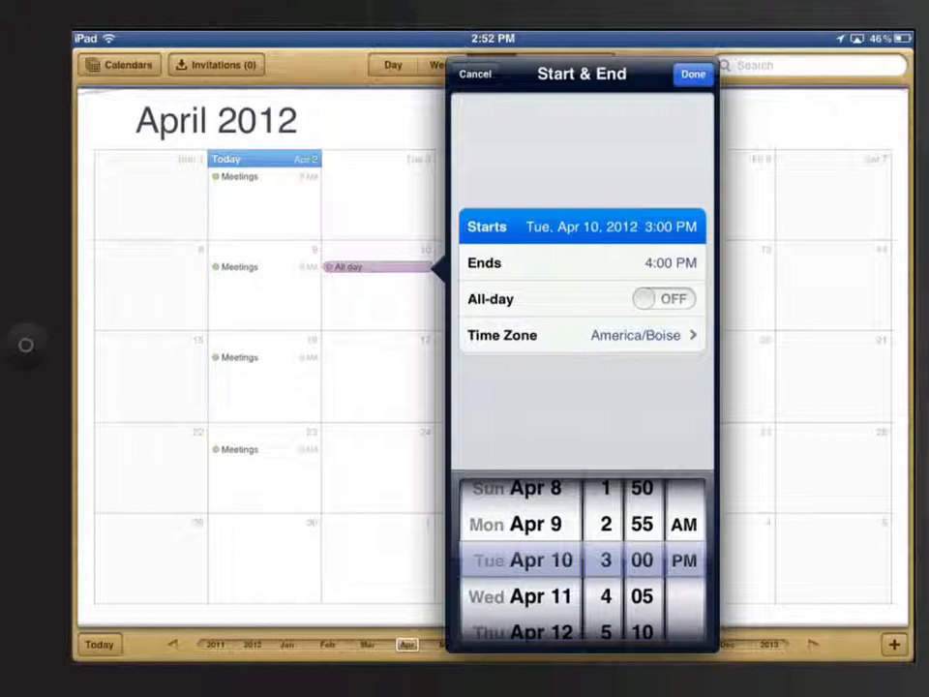
scroll(down, 3)
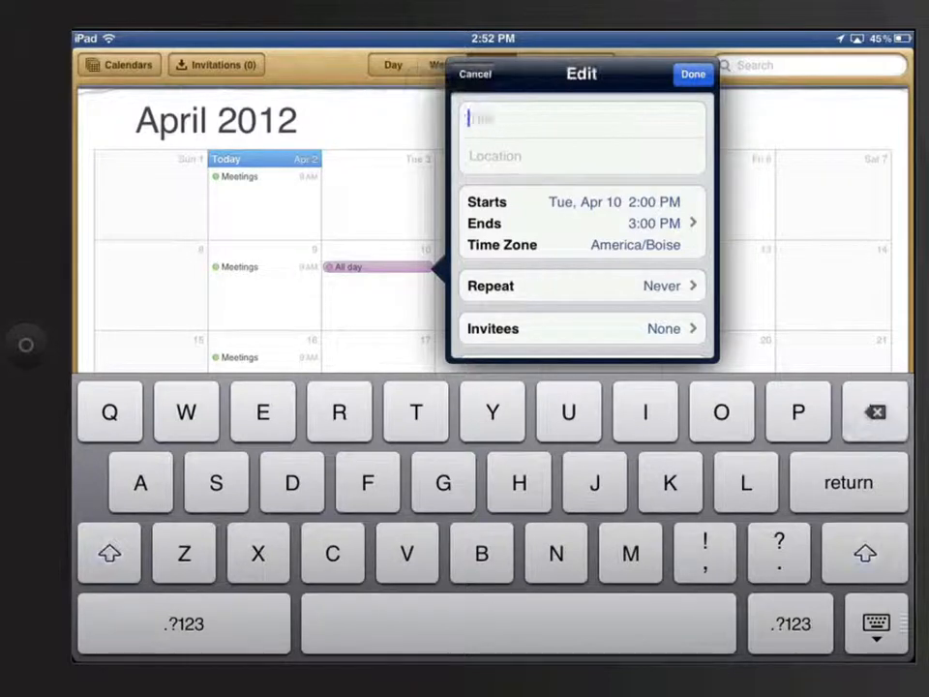
text(Not all)
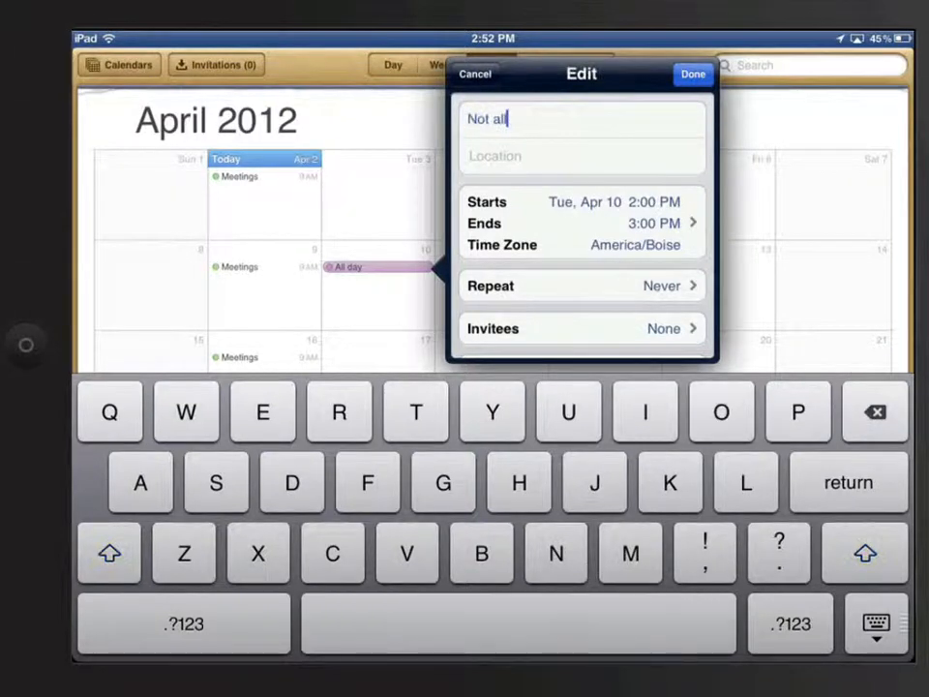
click(692, 75)
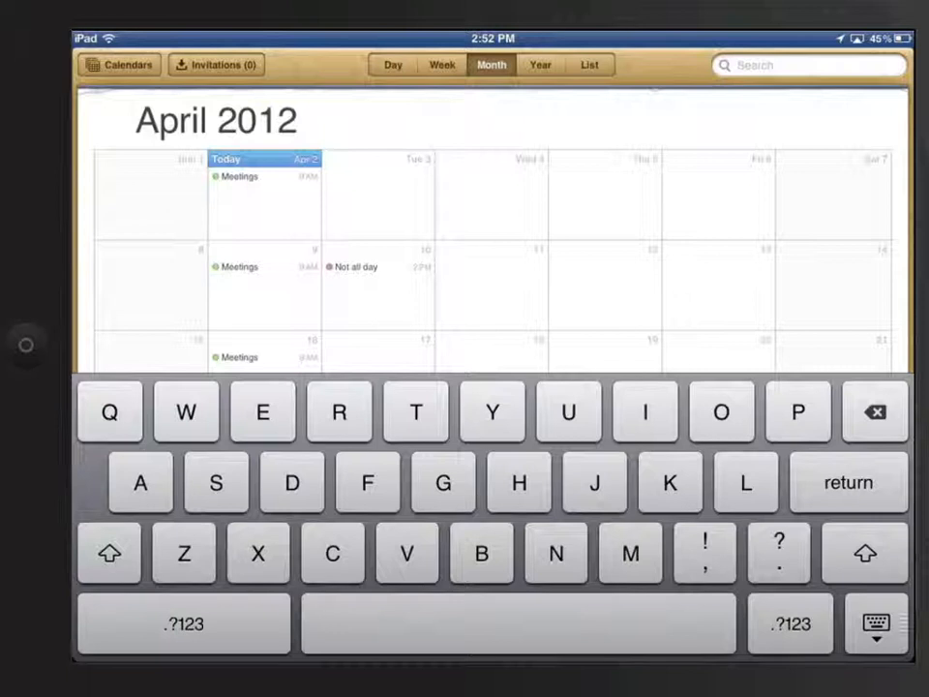
click(875, 623)
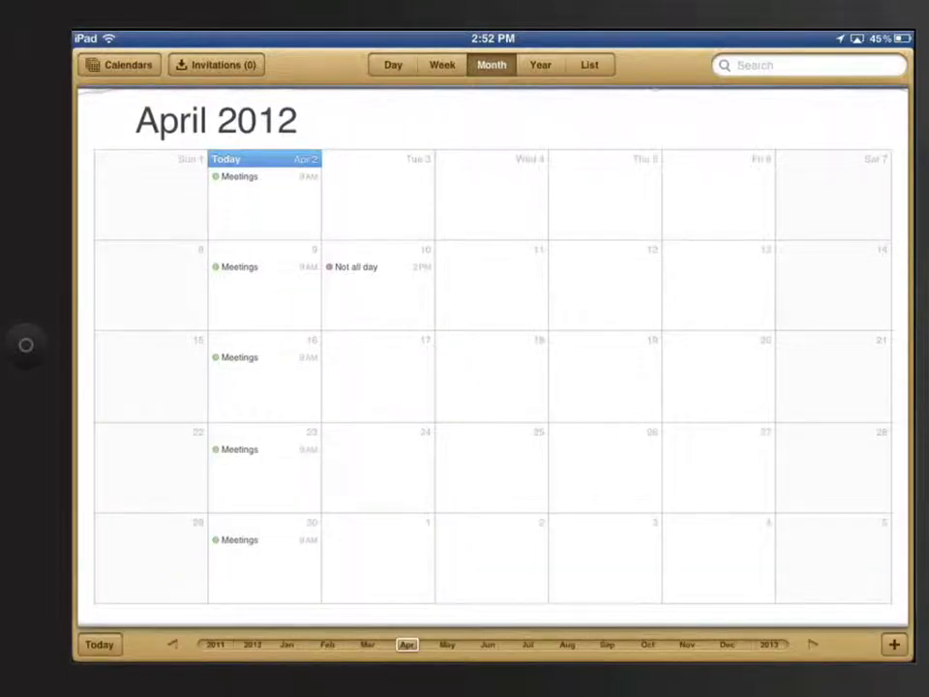
click(442, 65)
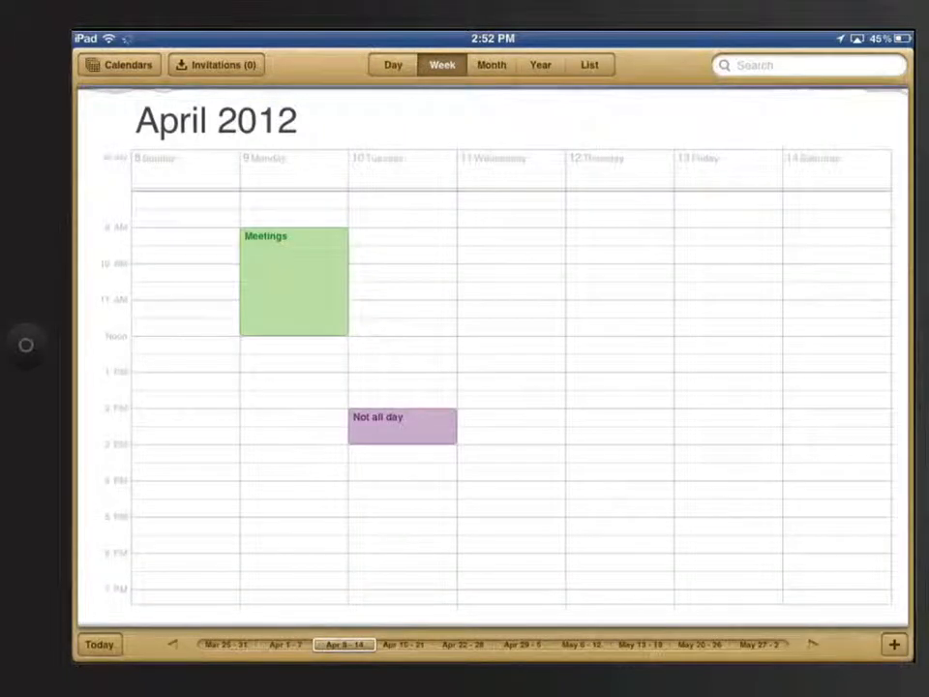
click(392, 65)
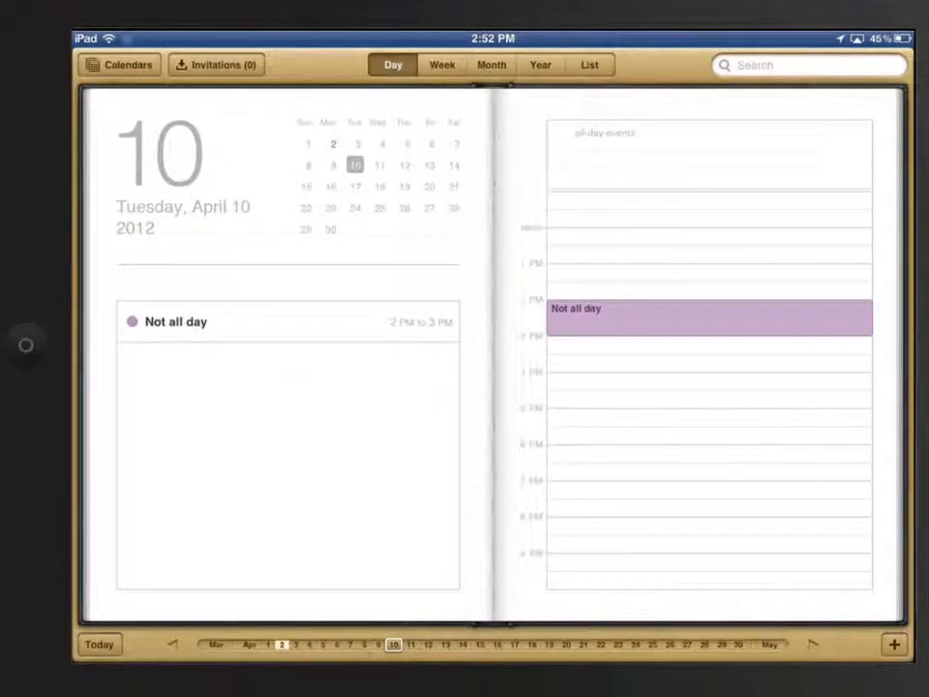
click(491, 65)
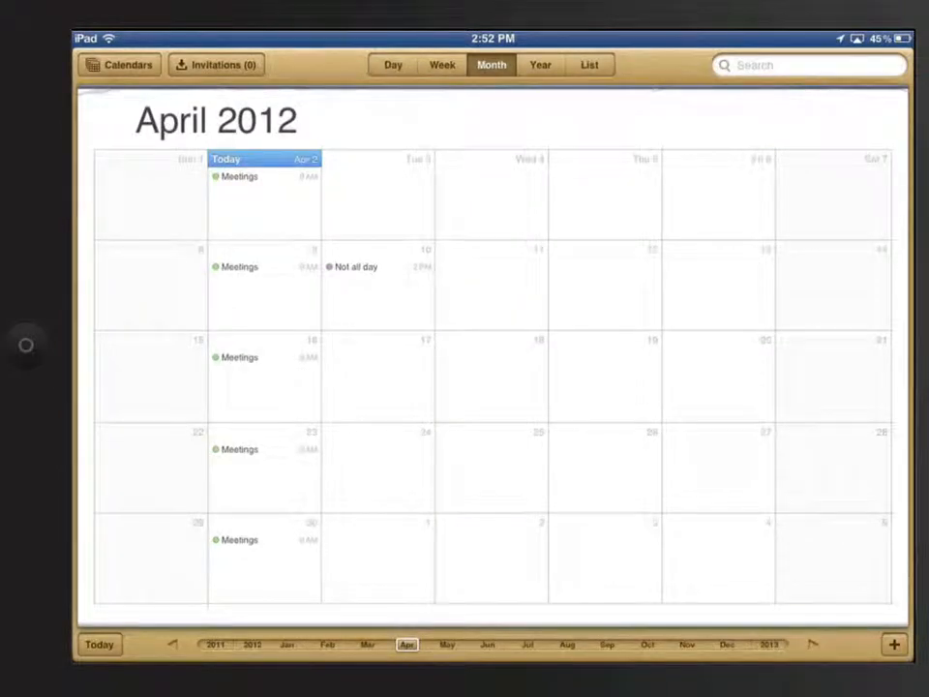
Step: Go from the 2012 year view to Wednesday, April 18 and activate Search
click(539, 65)
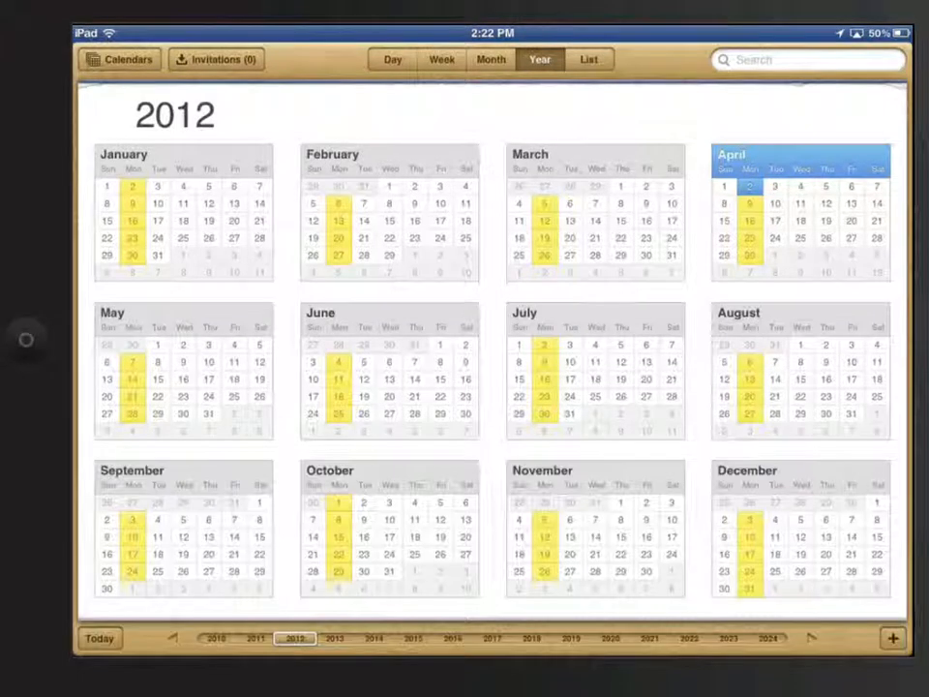
click(750, 185)
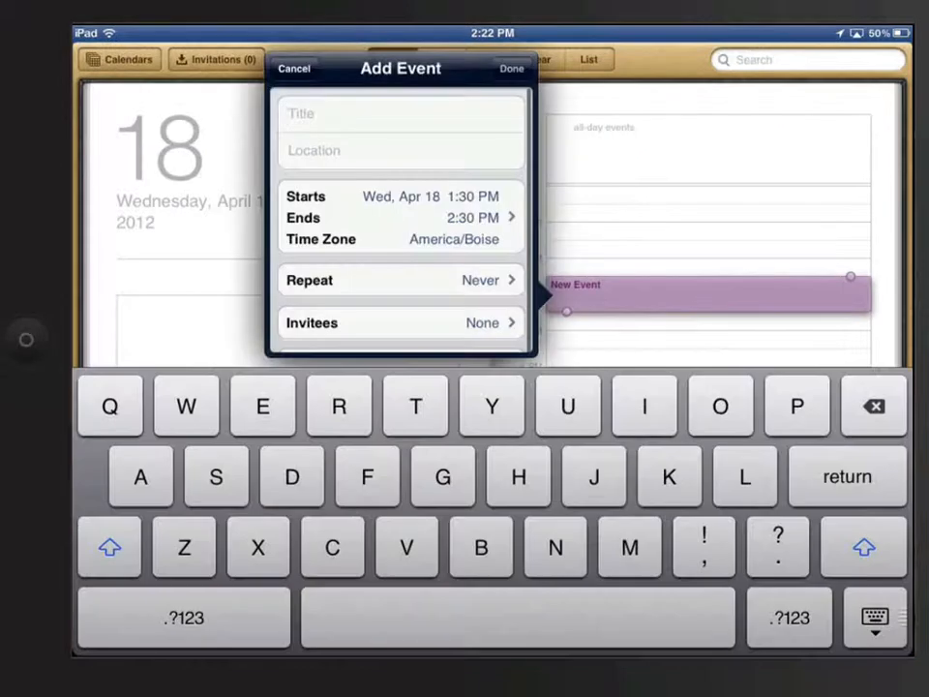
click(293, 69)
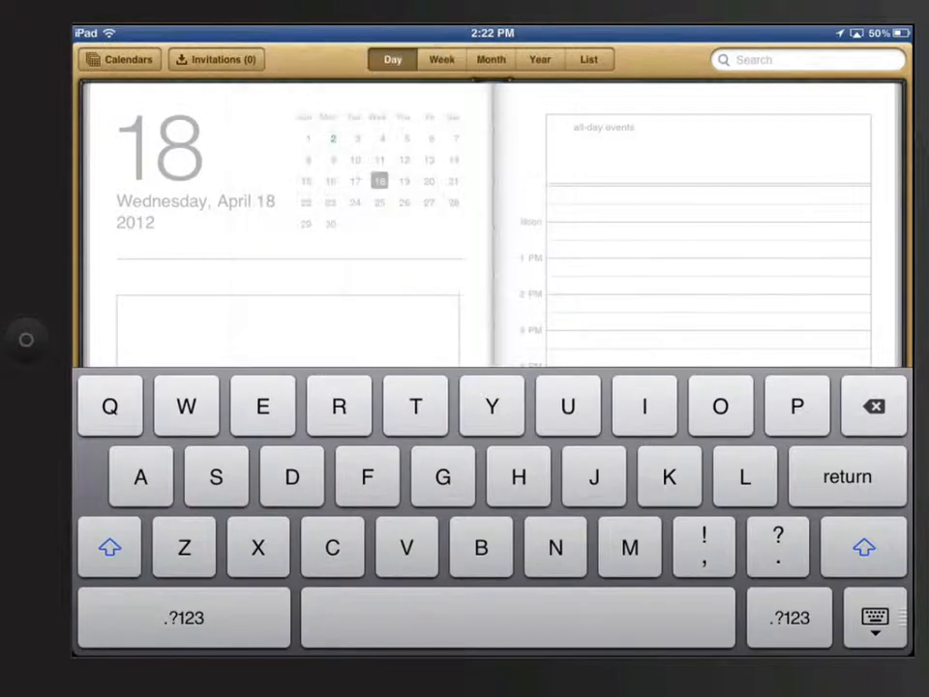
Step: Scroll the Meetings list, cancel a new April 23 event, and show April 1–7 week
click(589, 59)
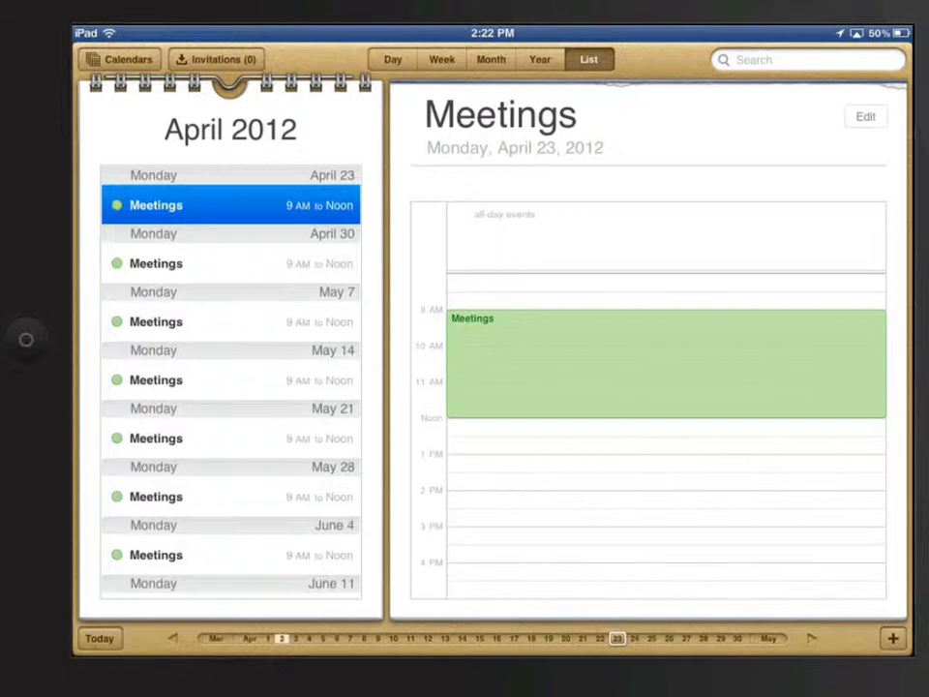
scroll(down, 3)
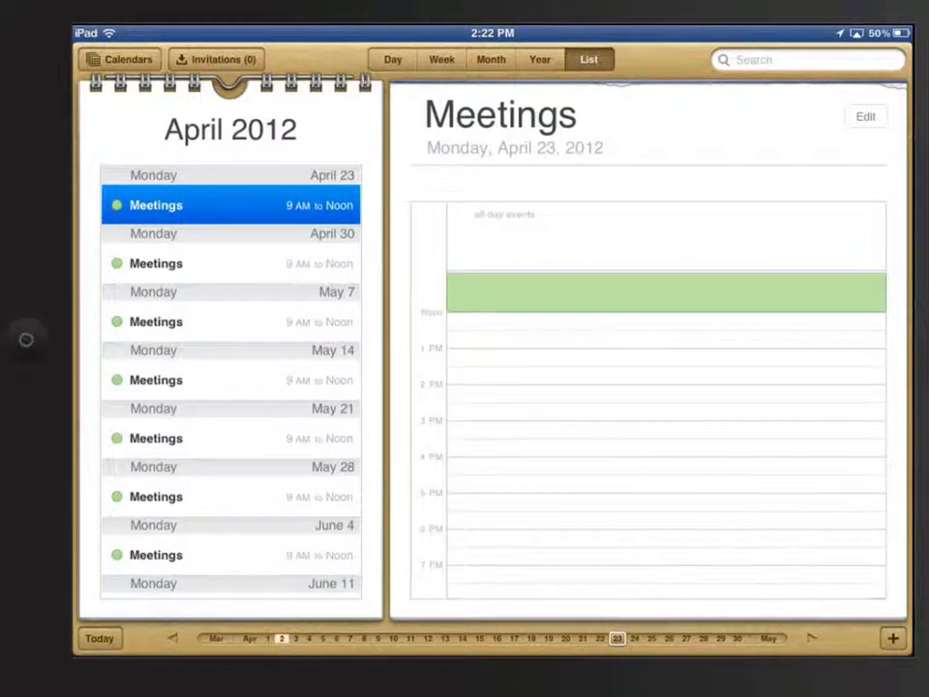
click(892, 638)
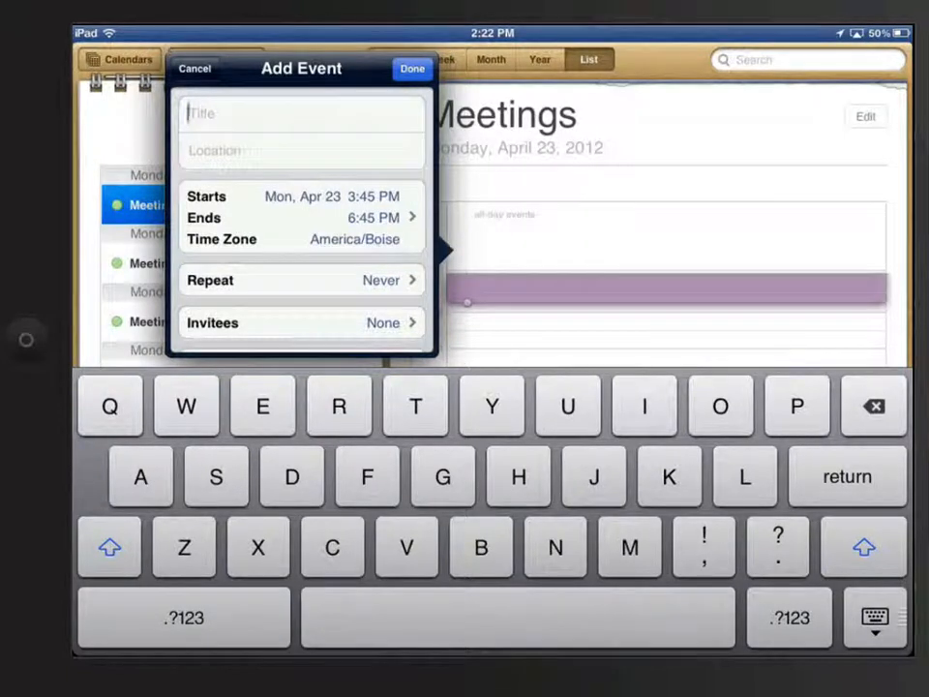
click(194, 68)
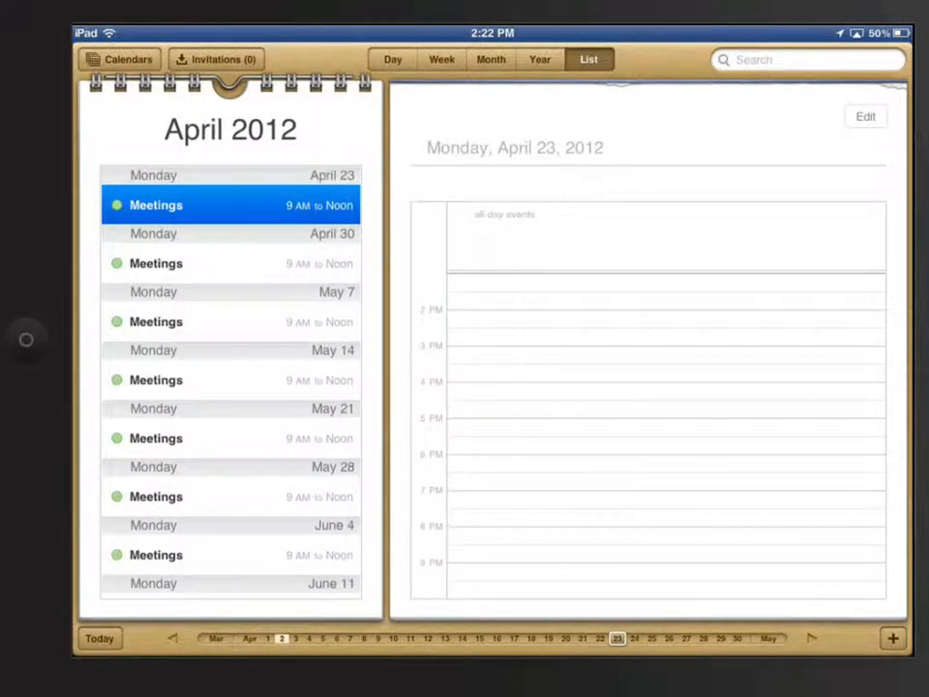
click(441, 59)
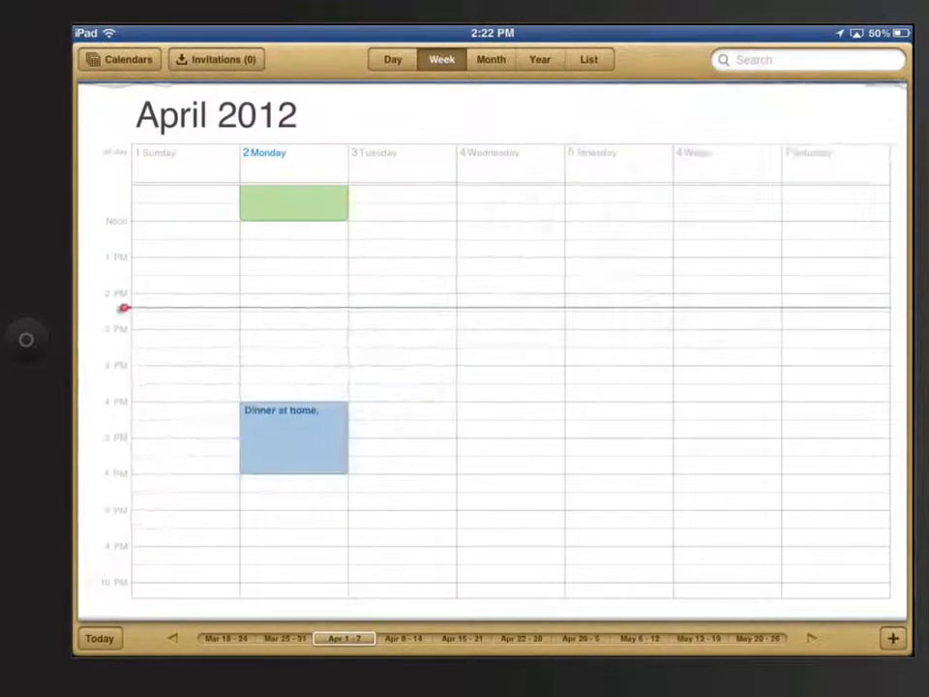
Step: Open the Monday, April 2 'Dinner at home' event and delete it
click(292, 438)
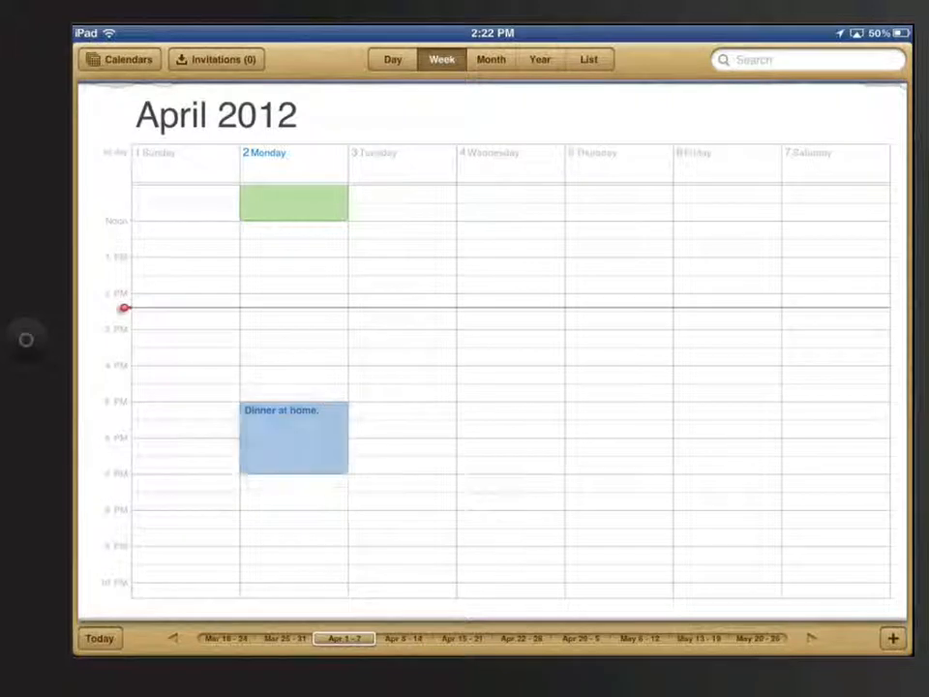
click(293, 436)
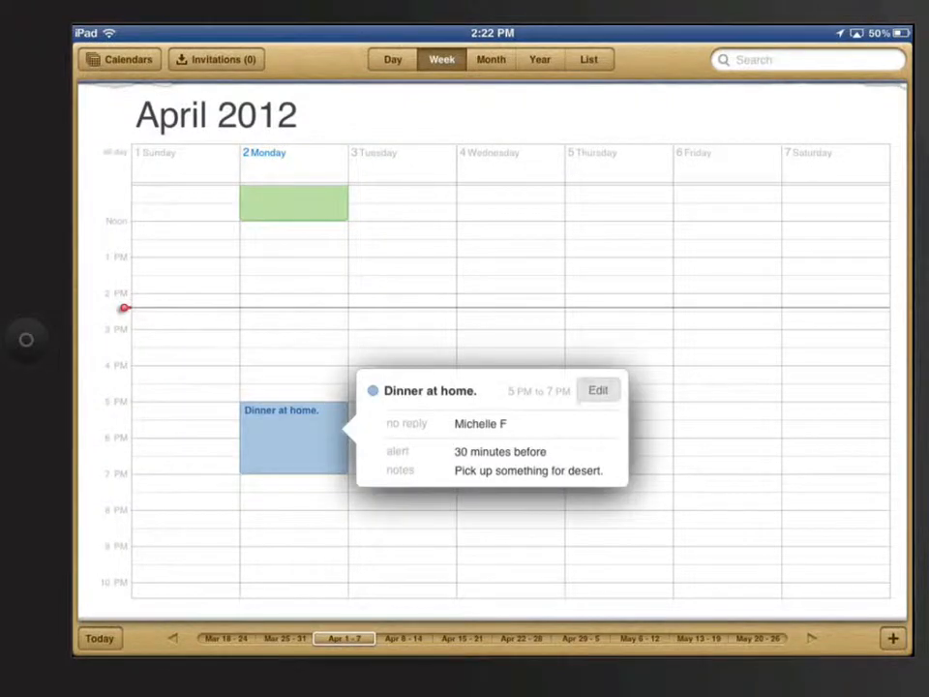
click(597, 389)
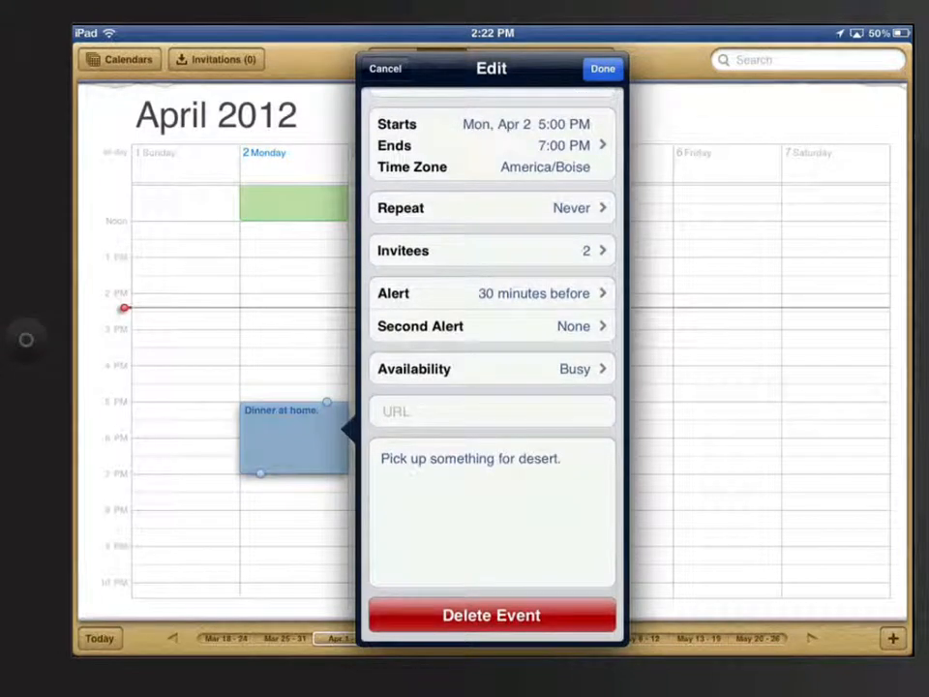
click(491, 615)
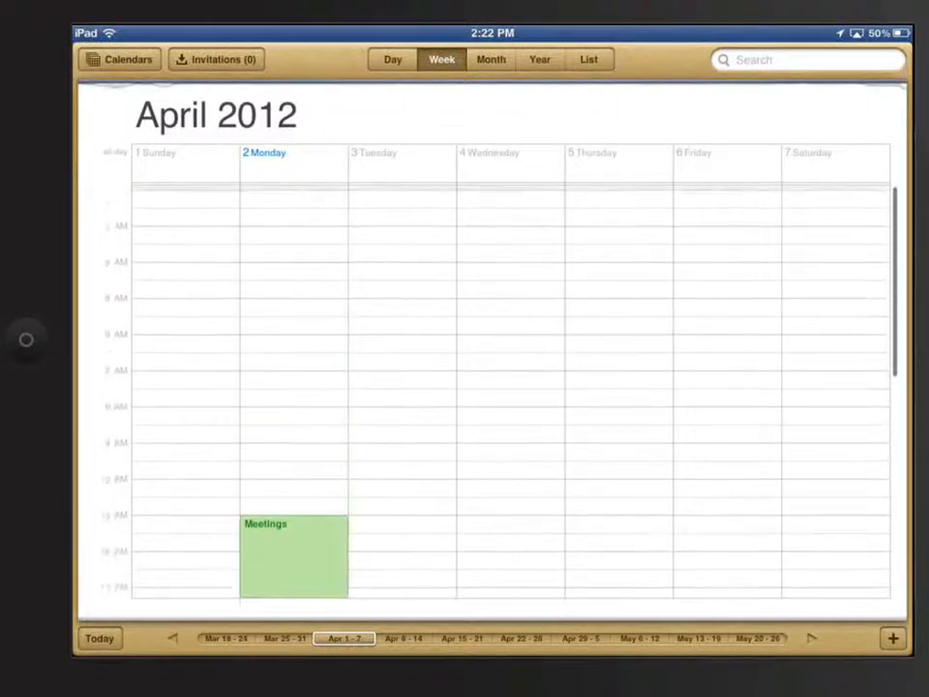
Step: Add a red 'Test' calendar and save a Wednesday, April 4 New Event to it
click(119, 59)
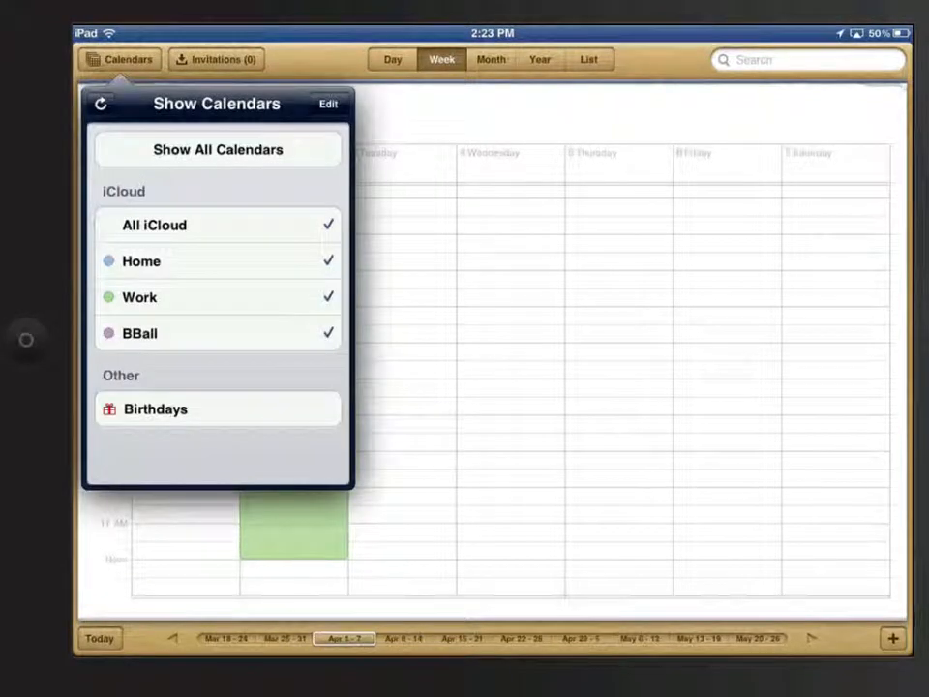
click(327, 104)
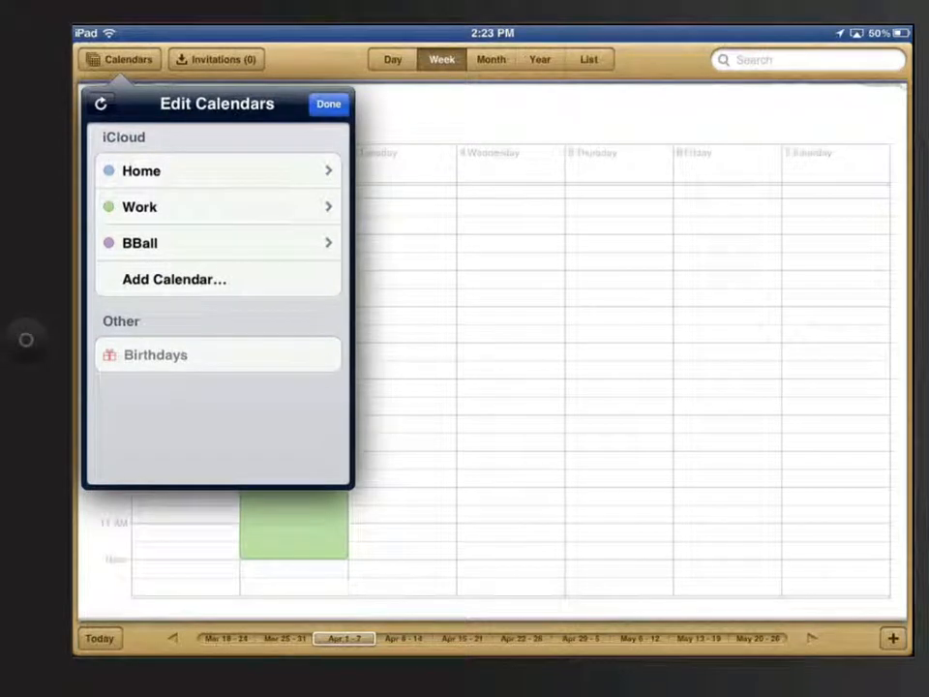
click(174, 279)
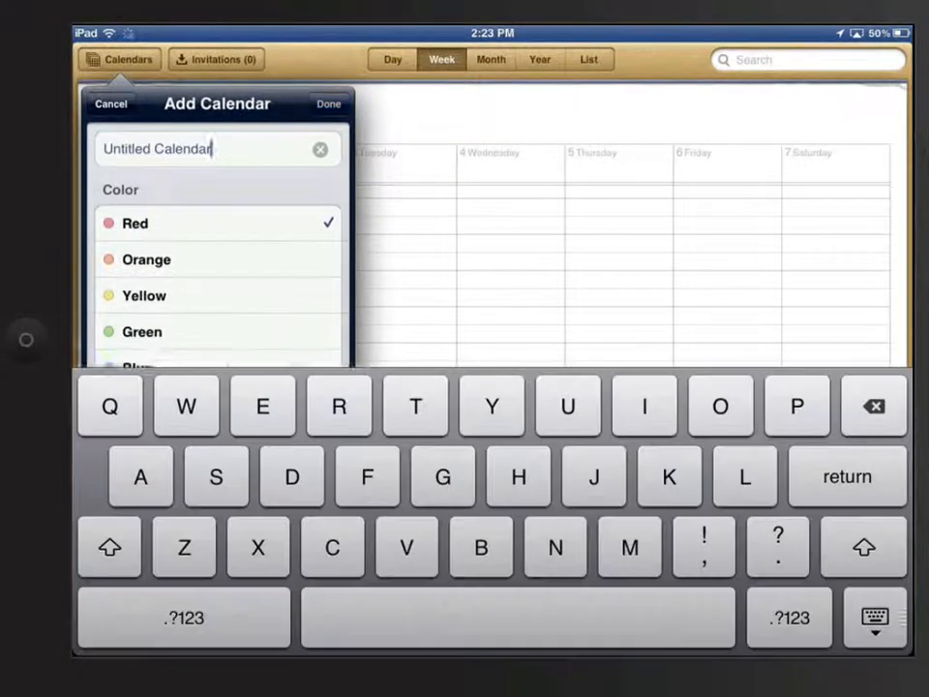
text(T)
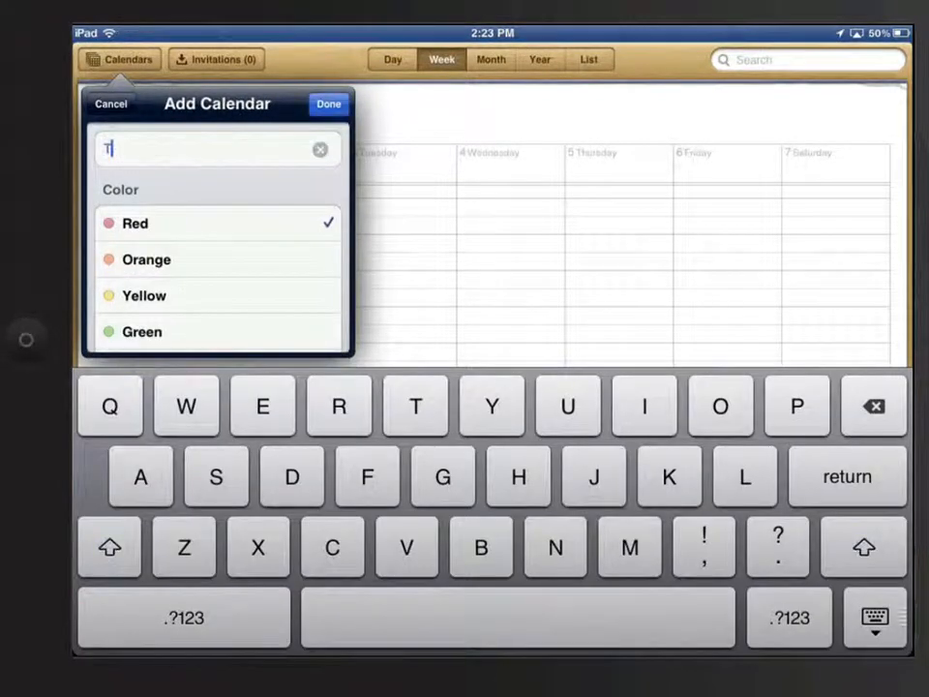
text(est)
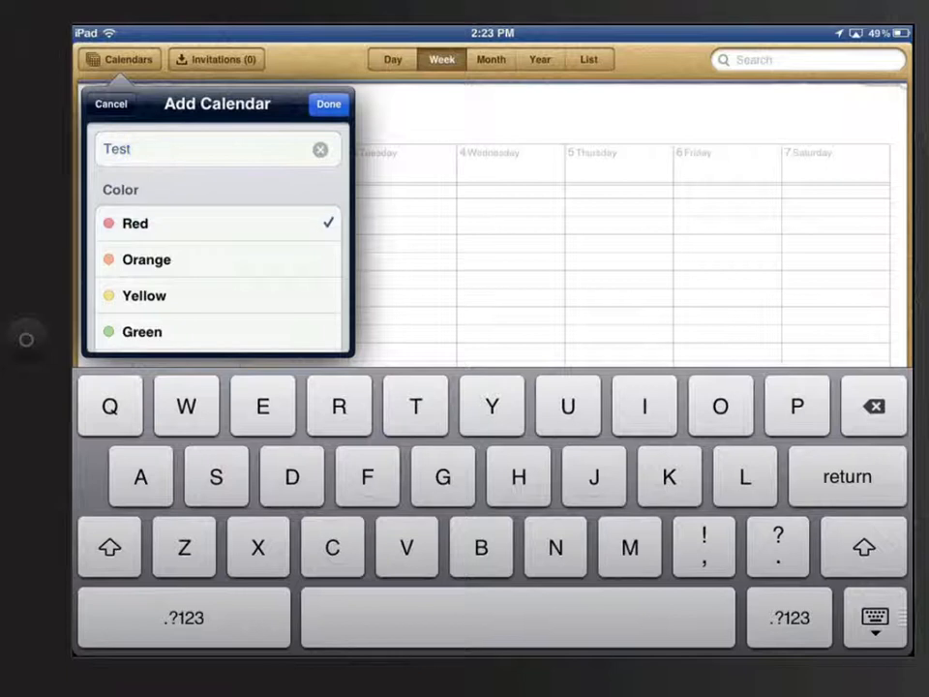
click(329, 103)
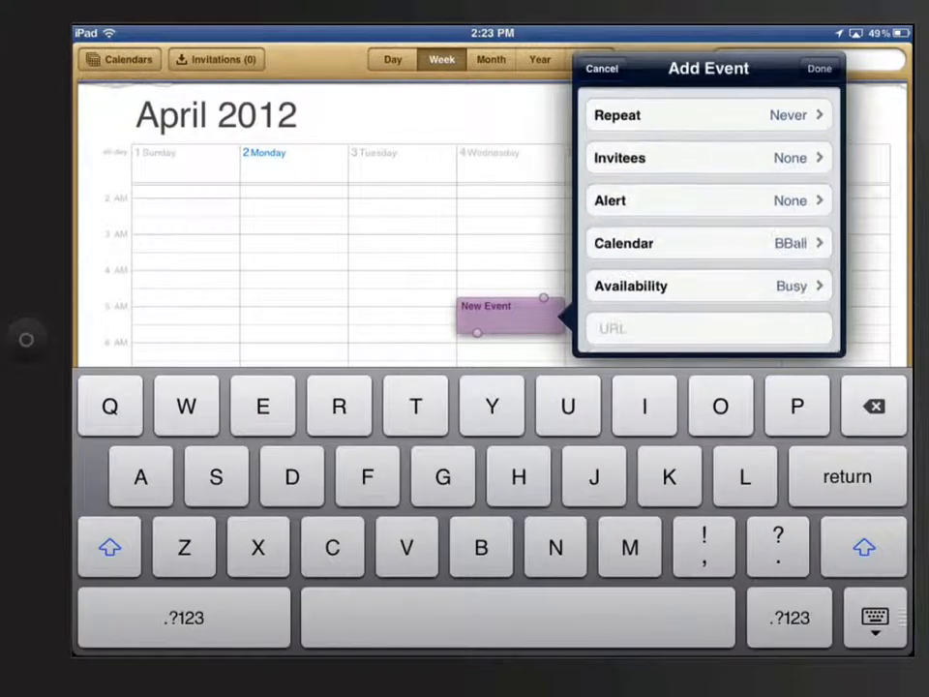
click(706, 243)
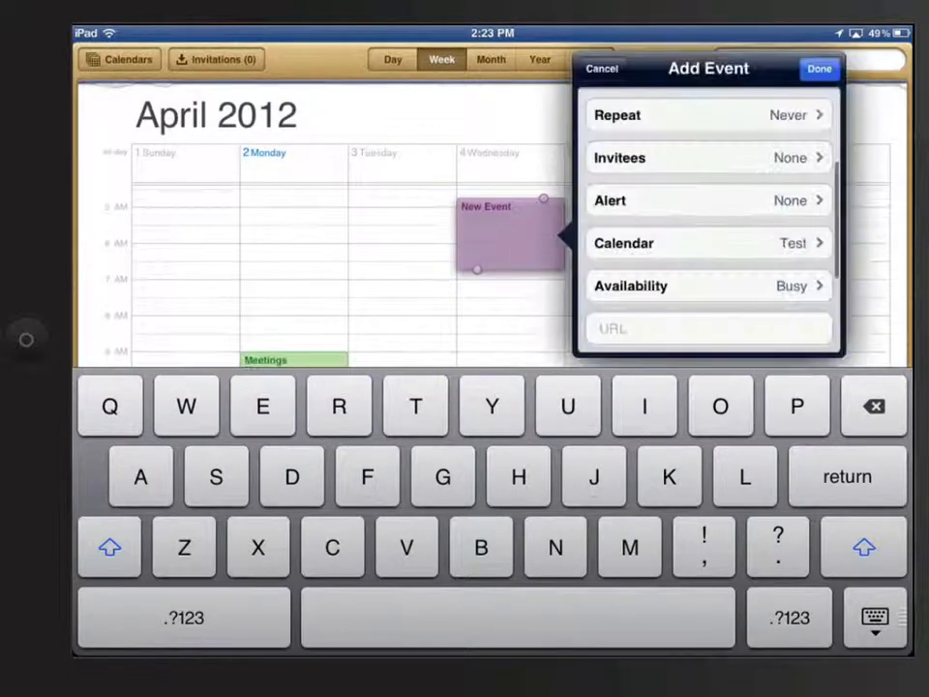
click(818, 69)
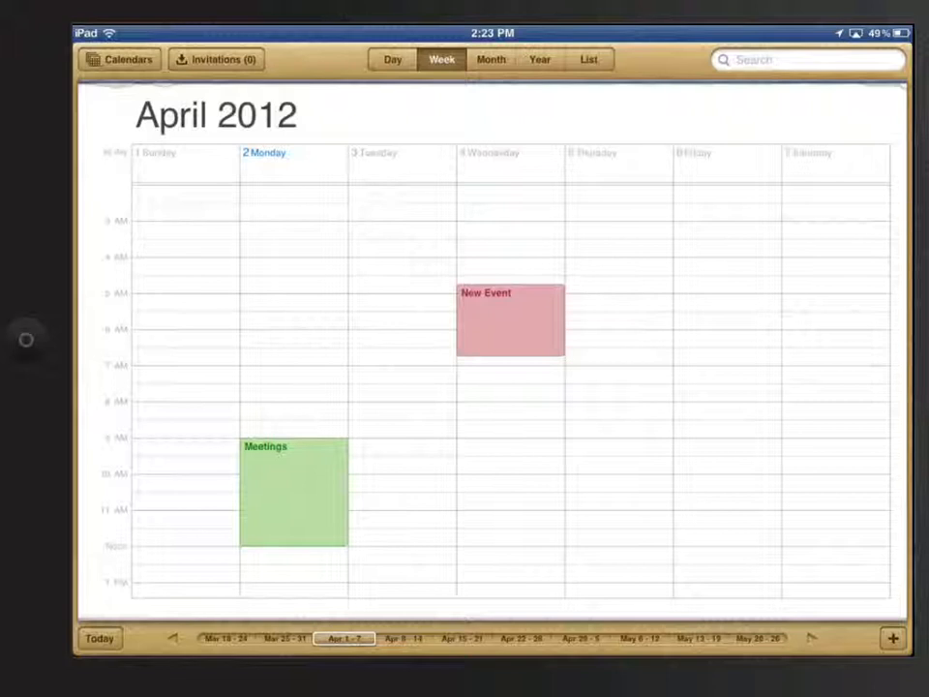
Step: Delete the 'Test' calendar, removing its April 4 New Event from the week
click(120, 59)
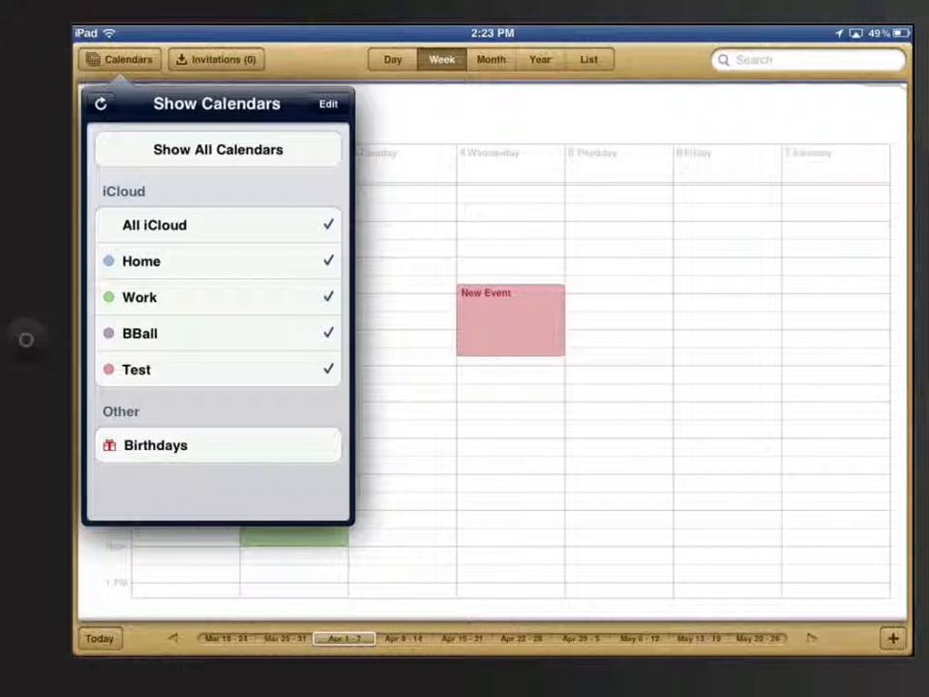
click(328, 103)
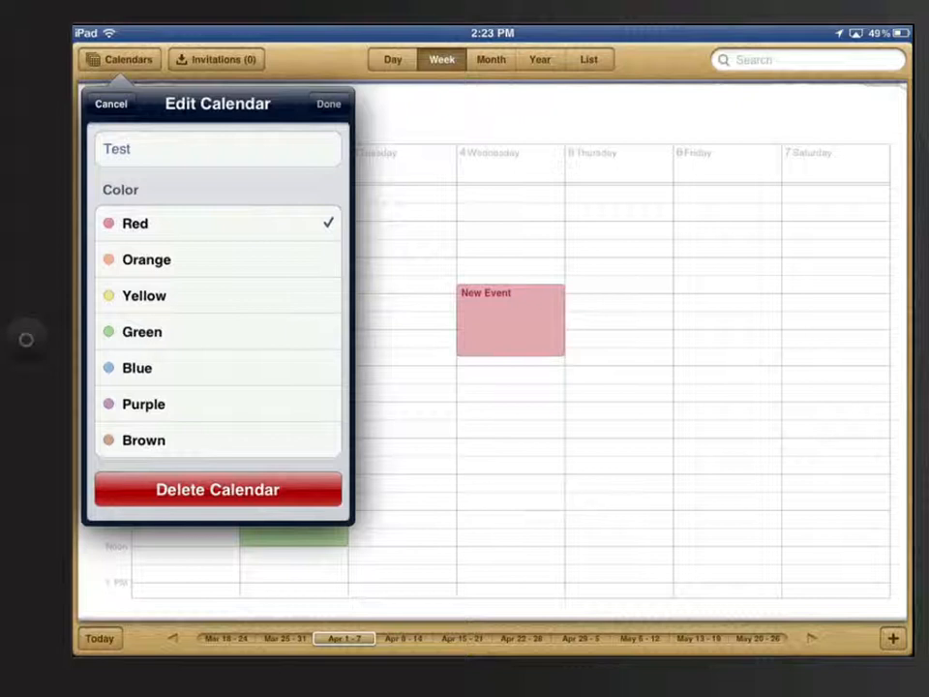
click(217, 489)
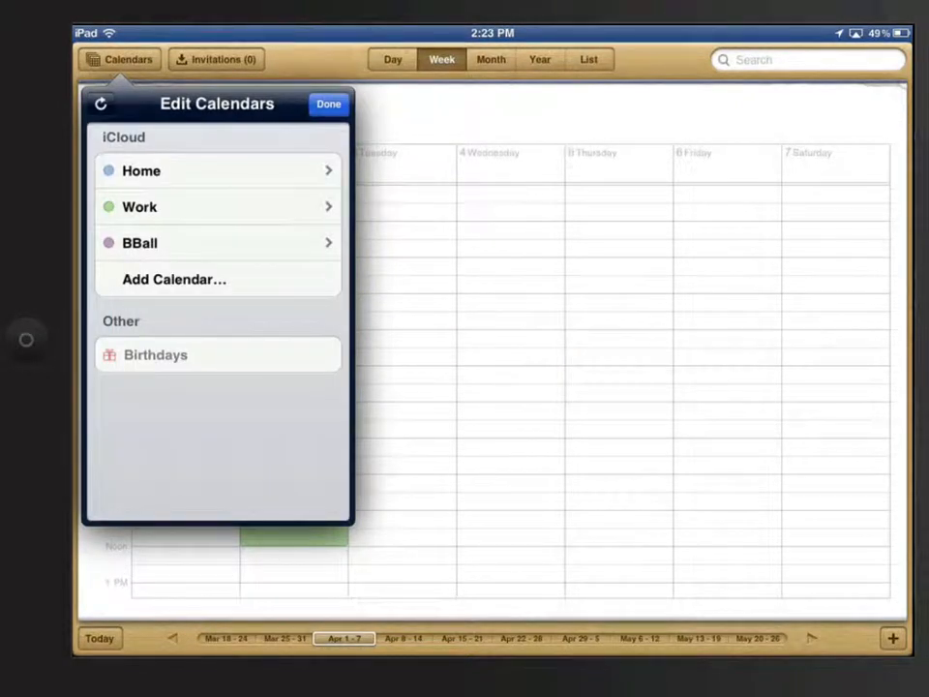
click(328, 104)
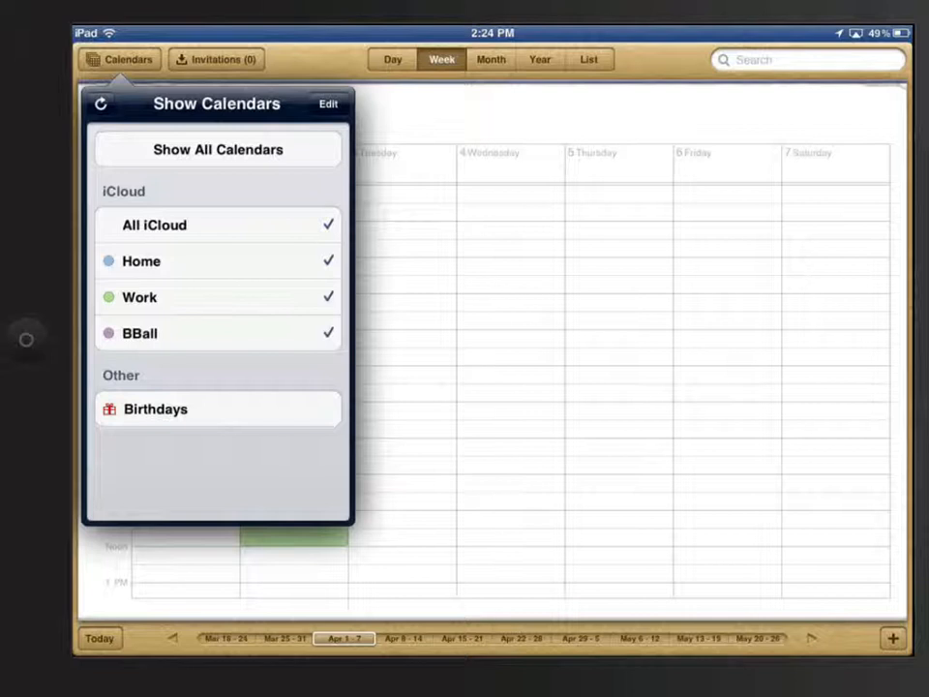
Step: Enable Birthdays, switch to the May 2012 month, and open the May 17 birthday
click(218, 409)
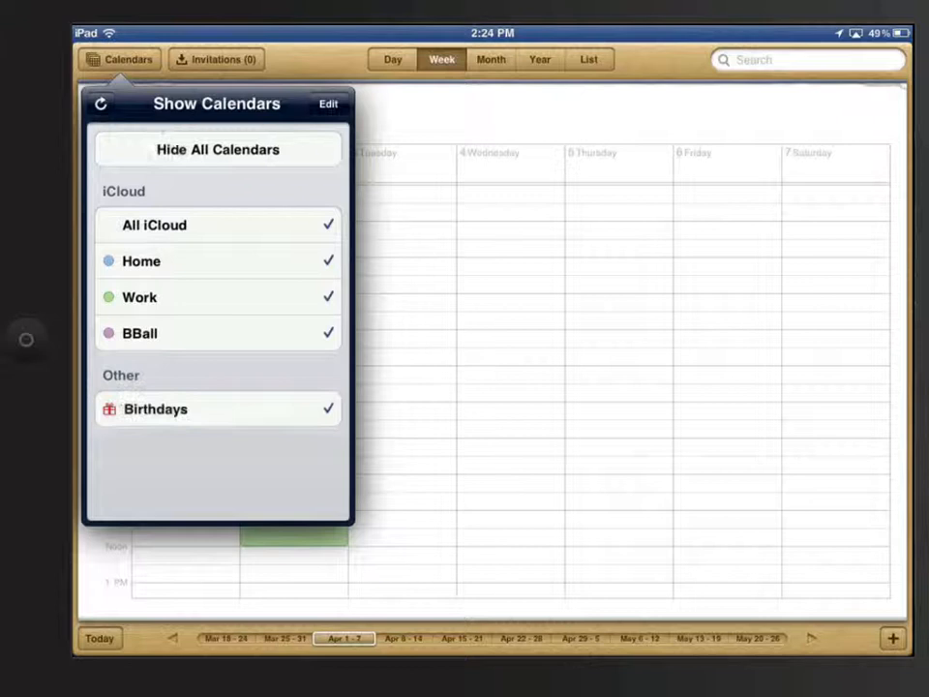
click(119, 59)
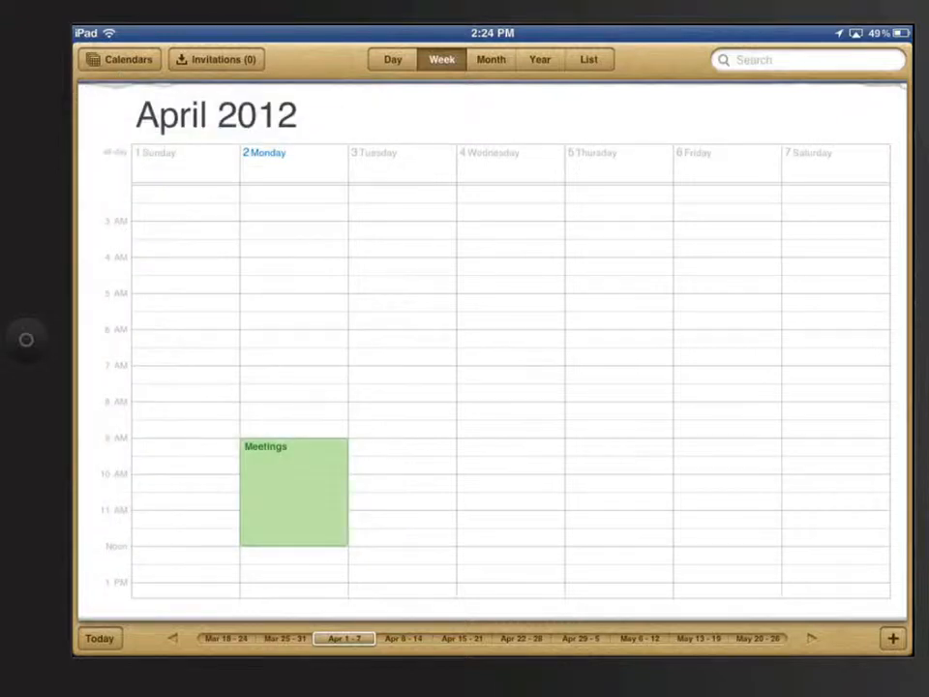
click(490, 59)
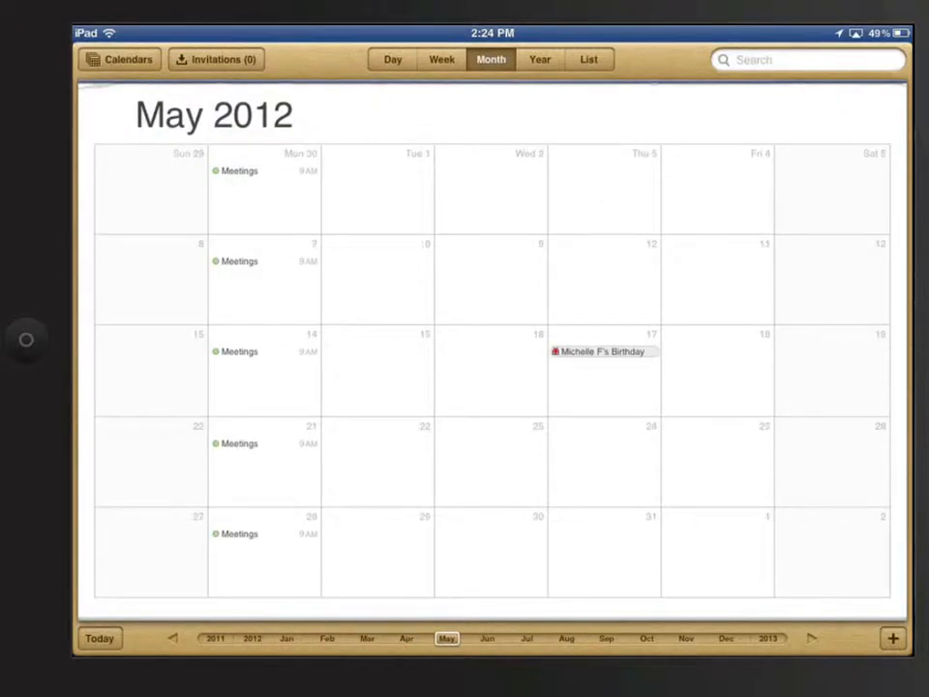
click(600, 350)
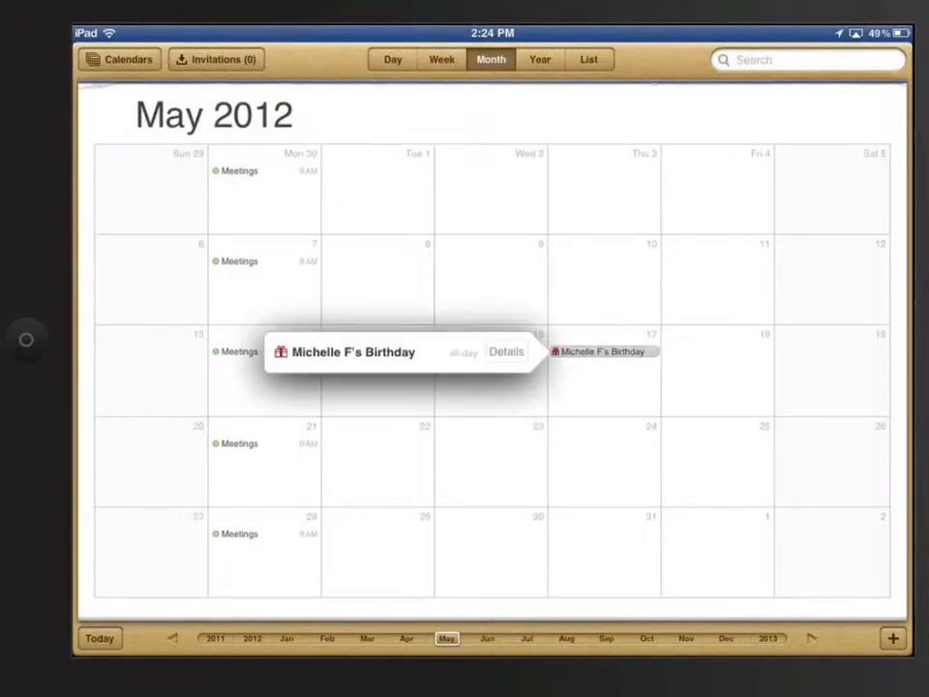